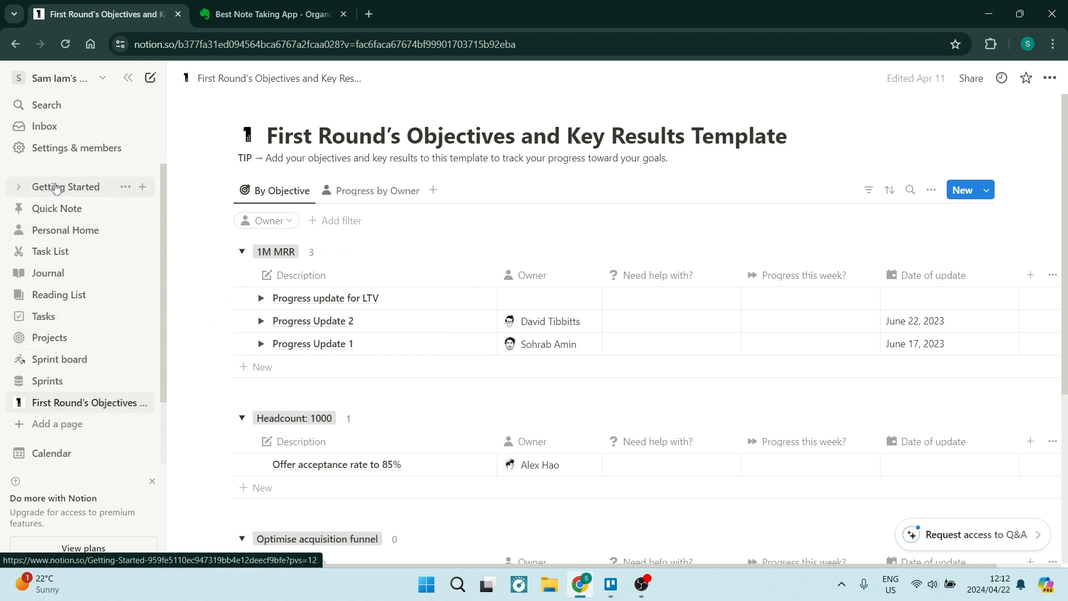
# Browse the Getting Started, Quick Note and Reading List sample pages from the sidebar.
pyautogui.click(65, 186)
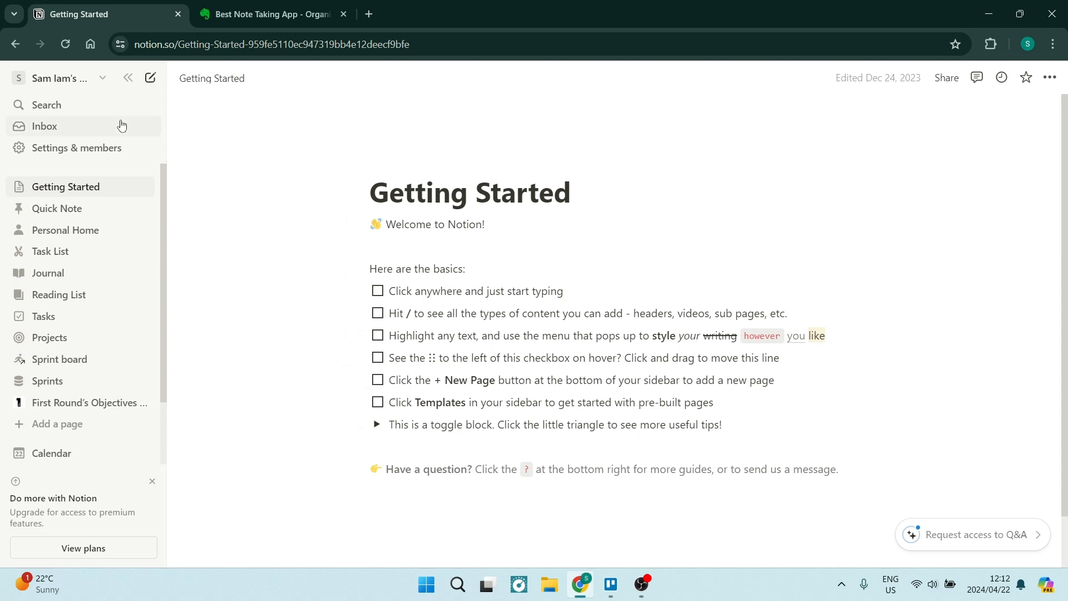
pyautogui.moveTo(58, 146)
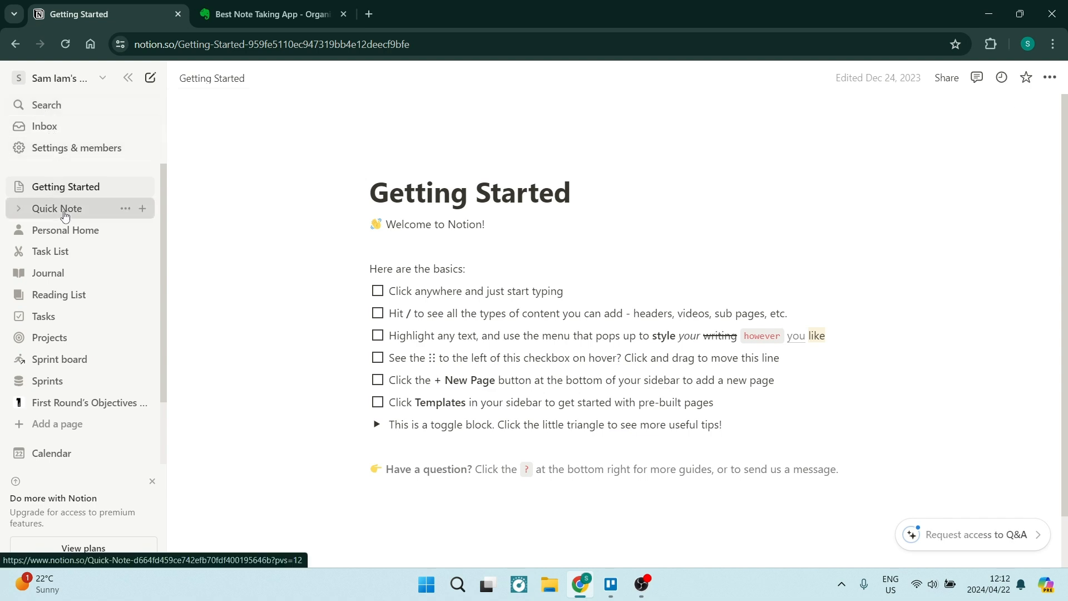
pyautogui.click(57, 208)
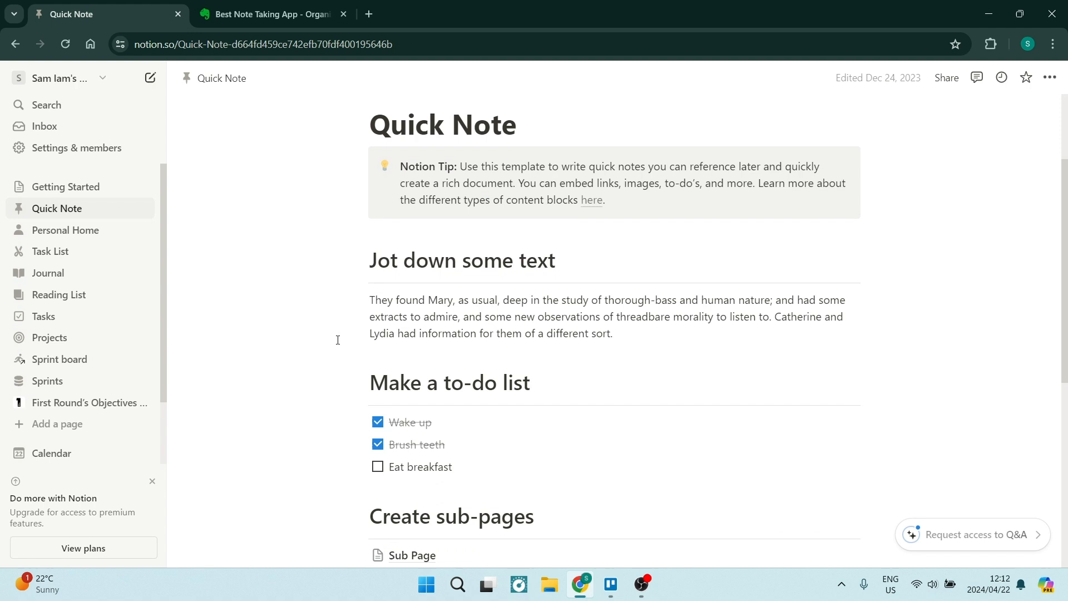
pyautogui.scroll(-3)
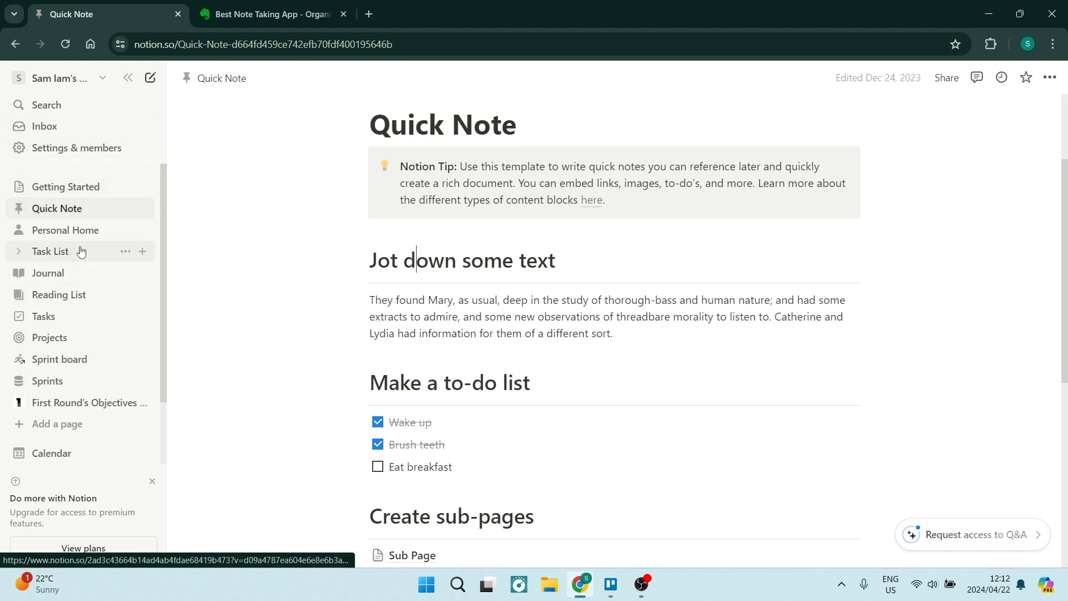
pyautogui.click(58, 294)
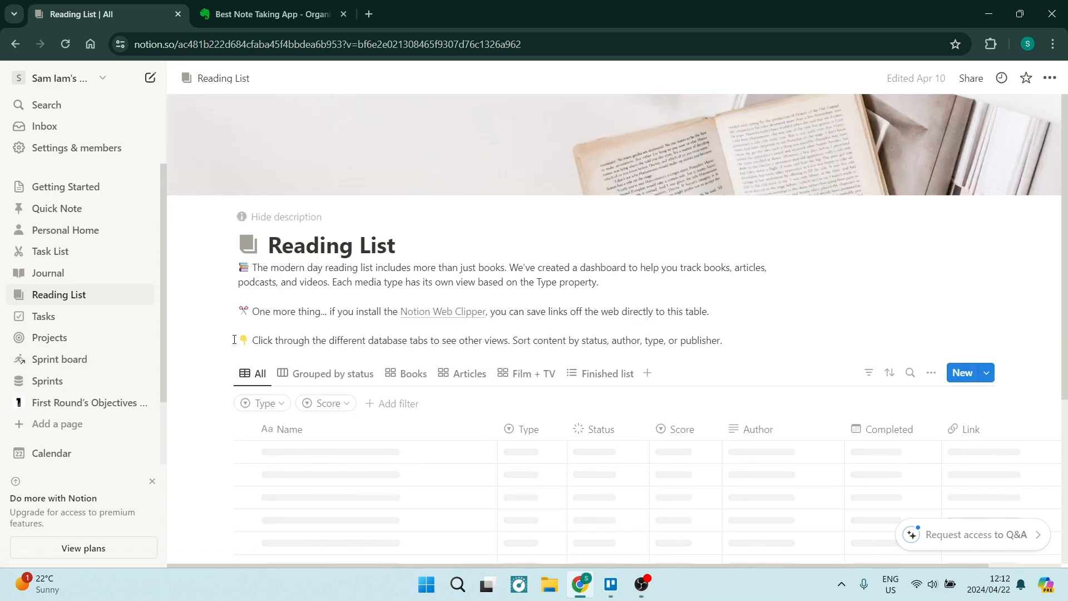
pyautogui.scroll(-3)
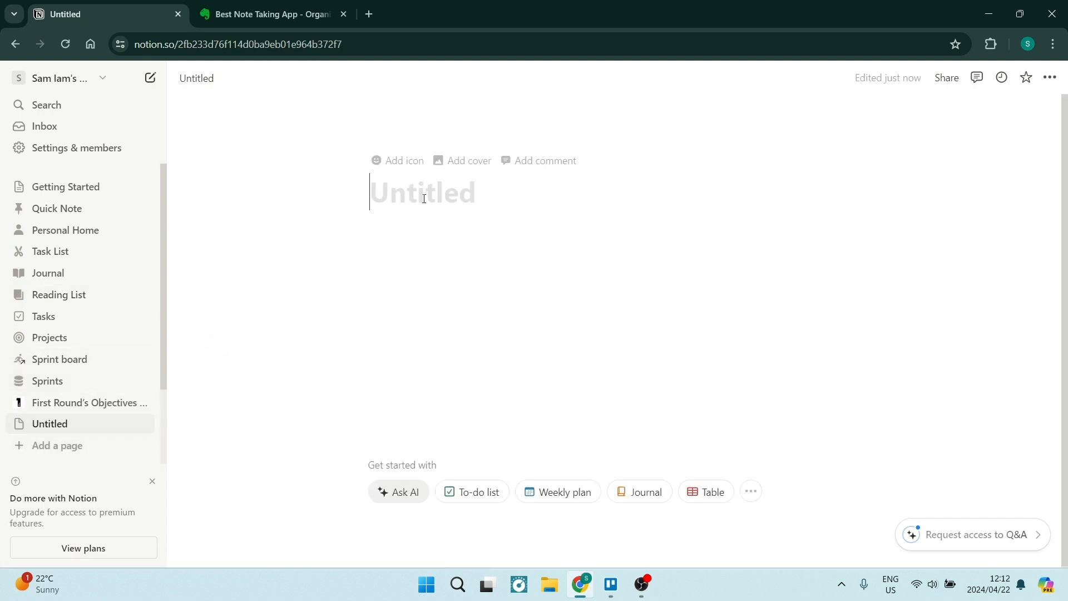
# Title the page 'This is a new Page!!!' and accept an AI-written welcome paragraph beneath it.
pyautogui.write('This is a new Pa')
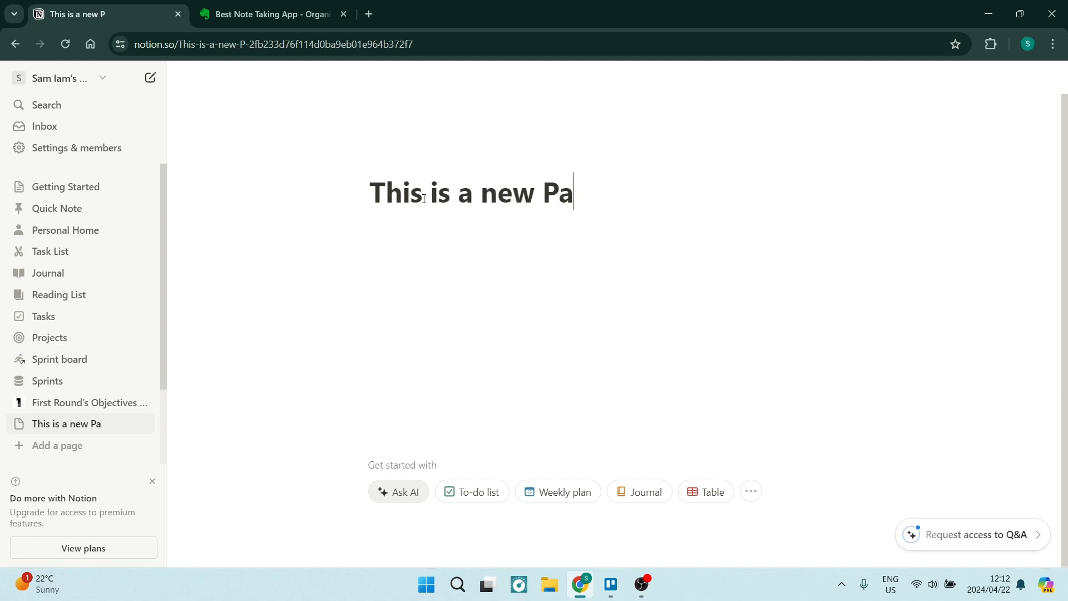
pyautogui.write('ge!!!')
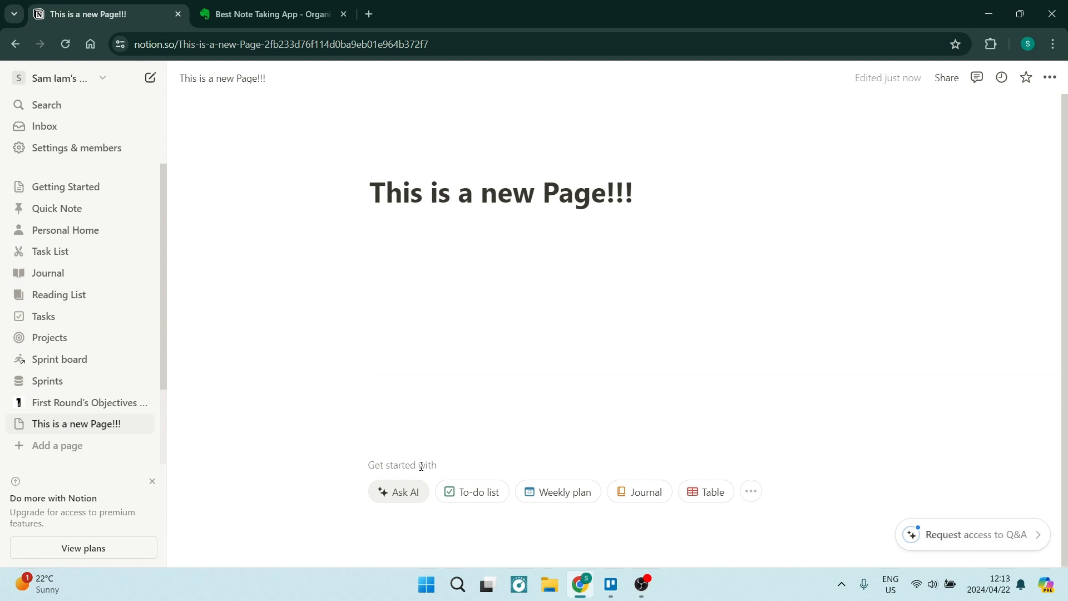
pyautogui.click(398, 491)
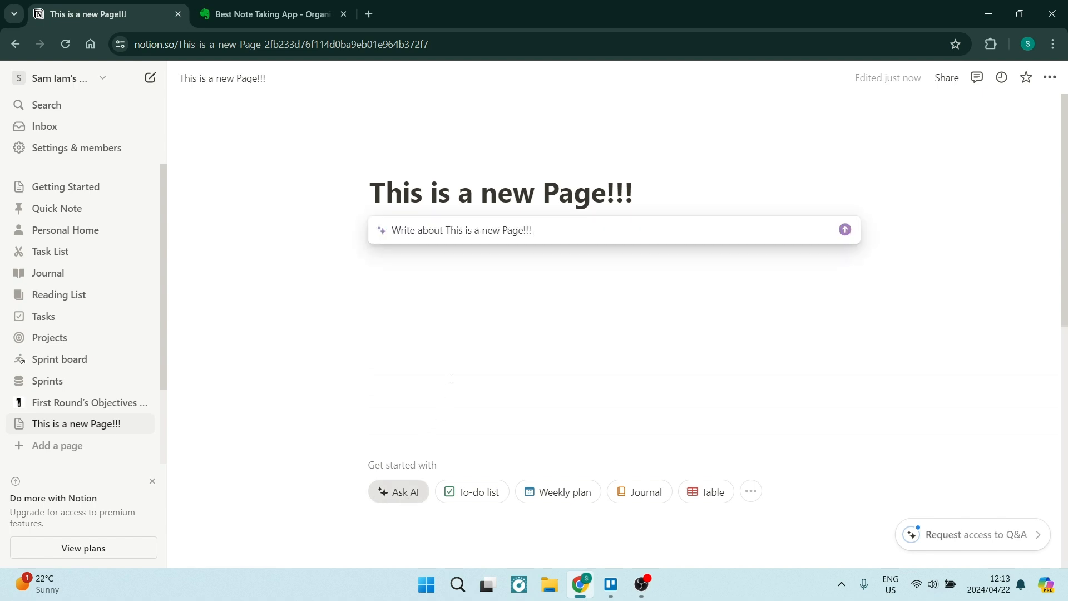
pyautogui.moveTo(844, 230)
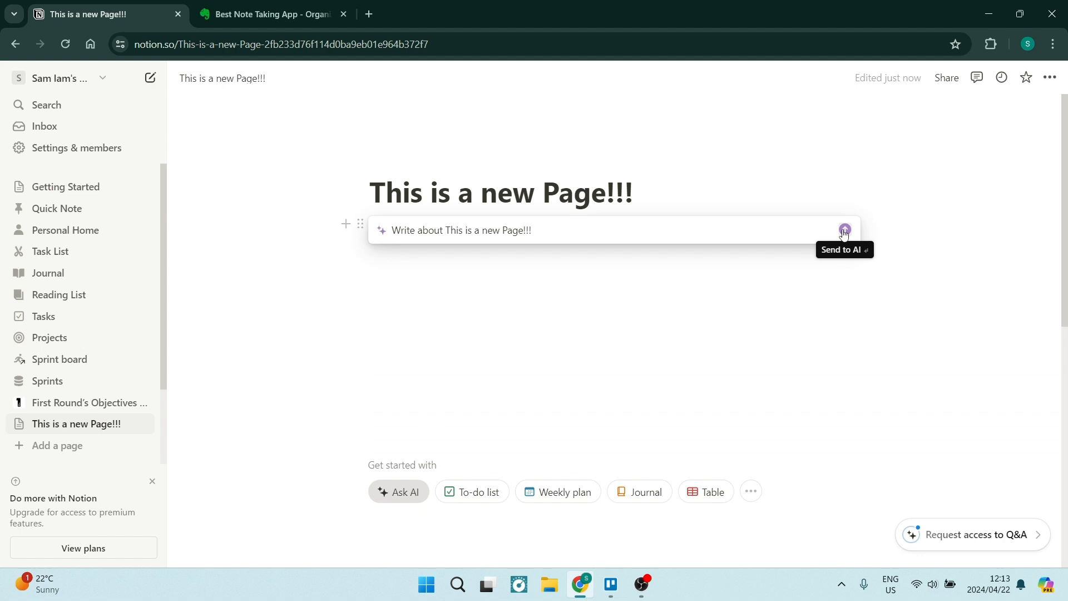
pyautogui.click(844, 230)
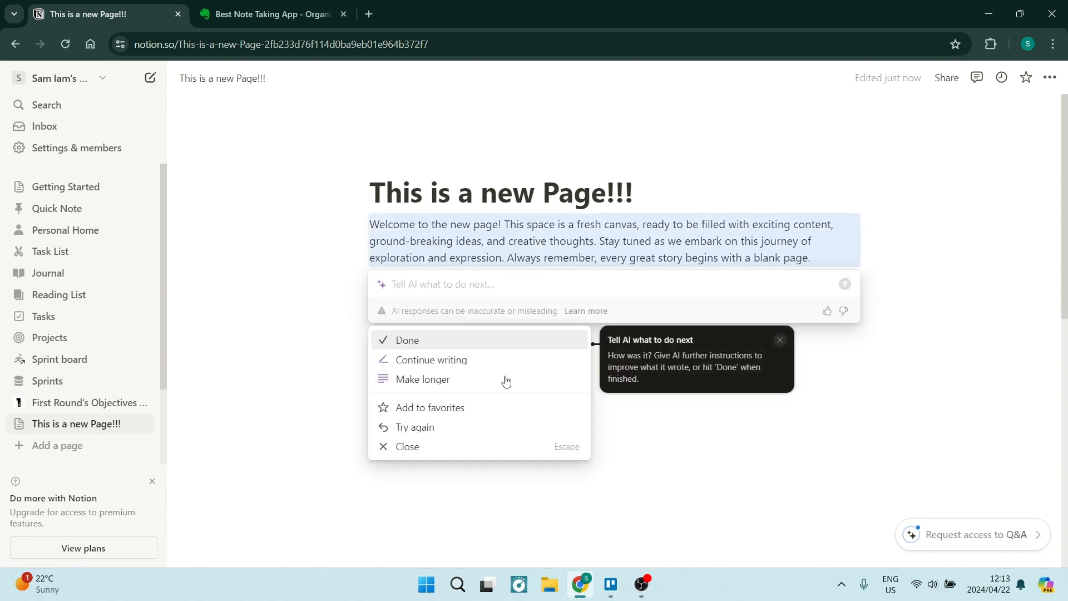
pyautogui.moveTo(450, 360)
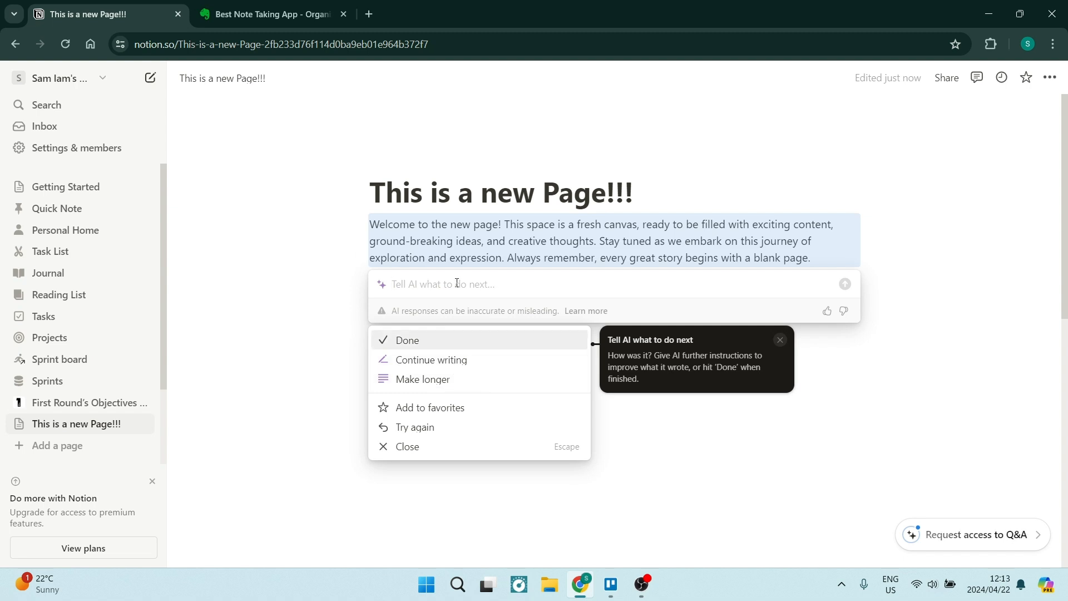
pyautogui.moveTo(775, 341)
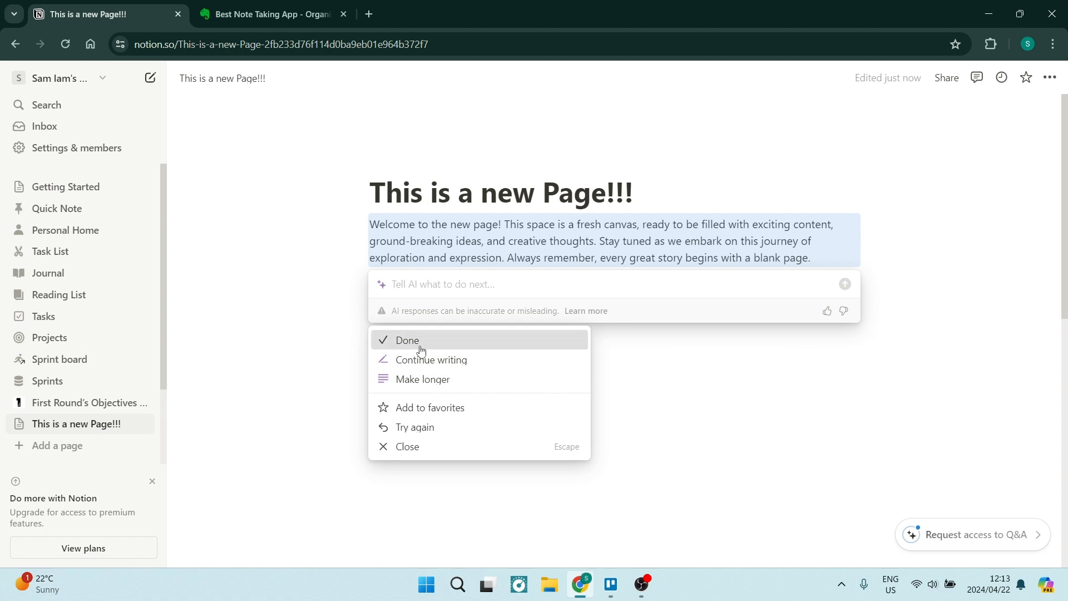
pyautogui.click(406, 340)
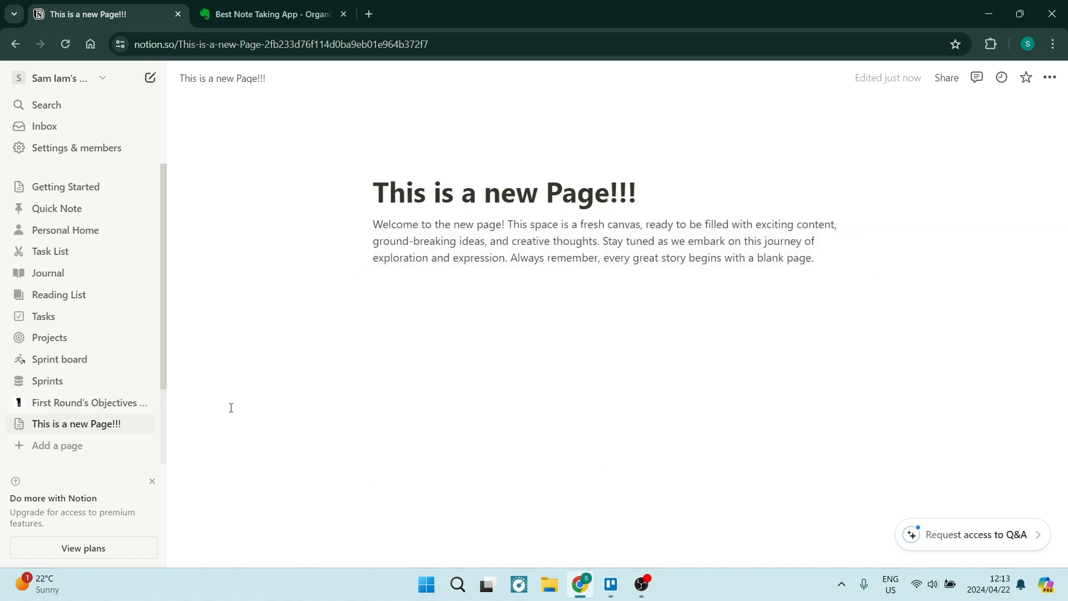
pyautogui.moveTo(1050, 77)
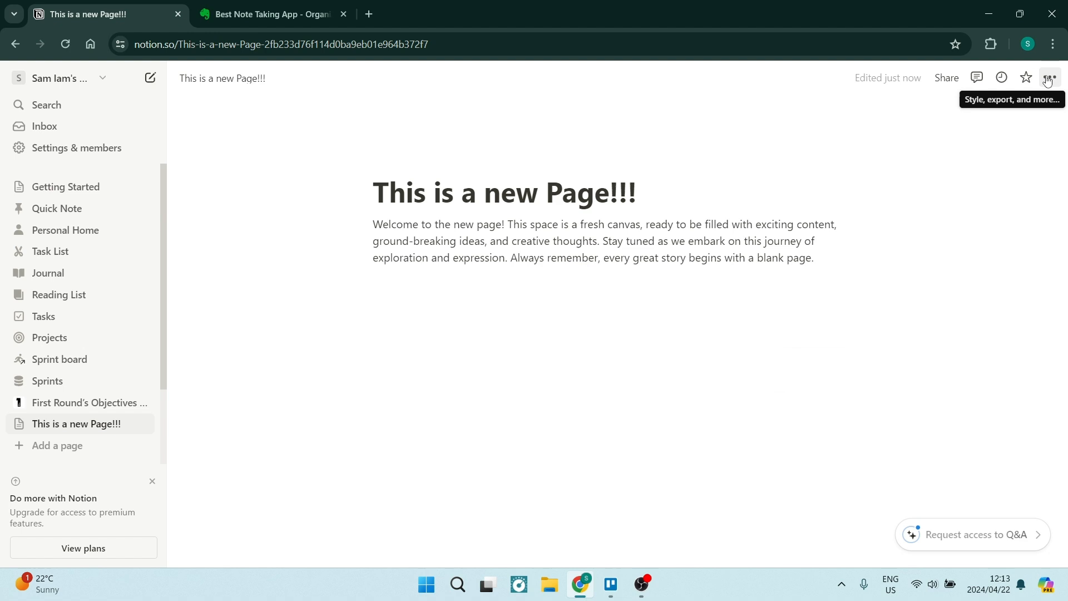
pyautogui.click(1050, 77)
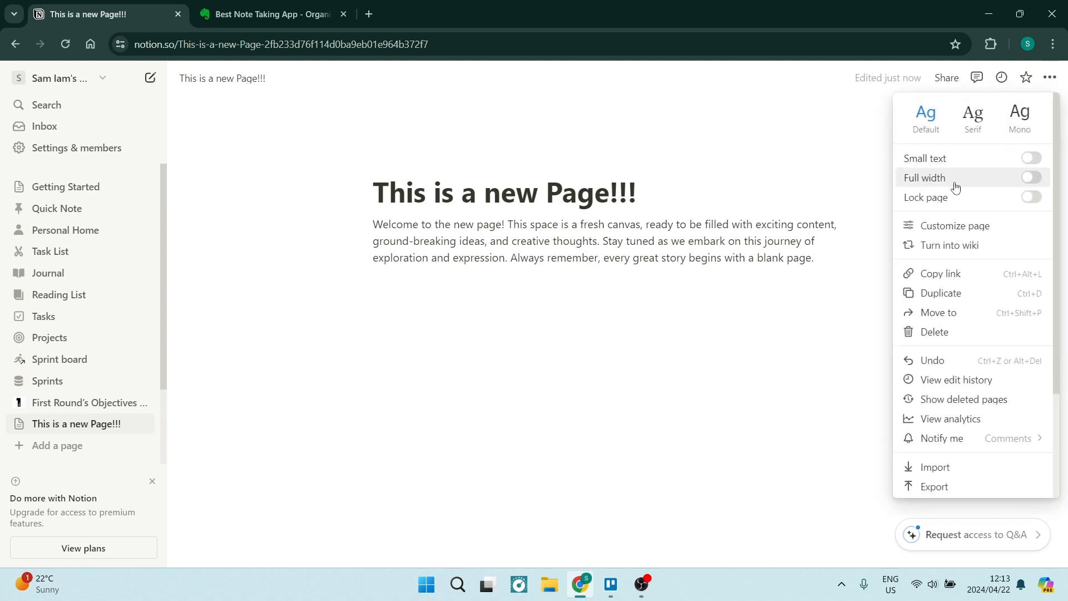
pyautogui.click(946, 427)
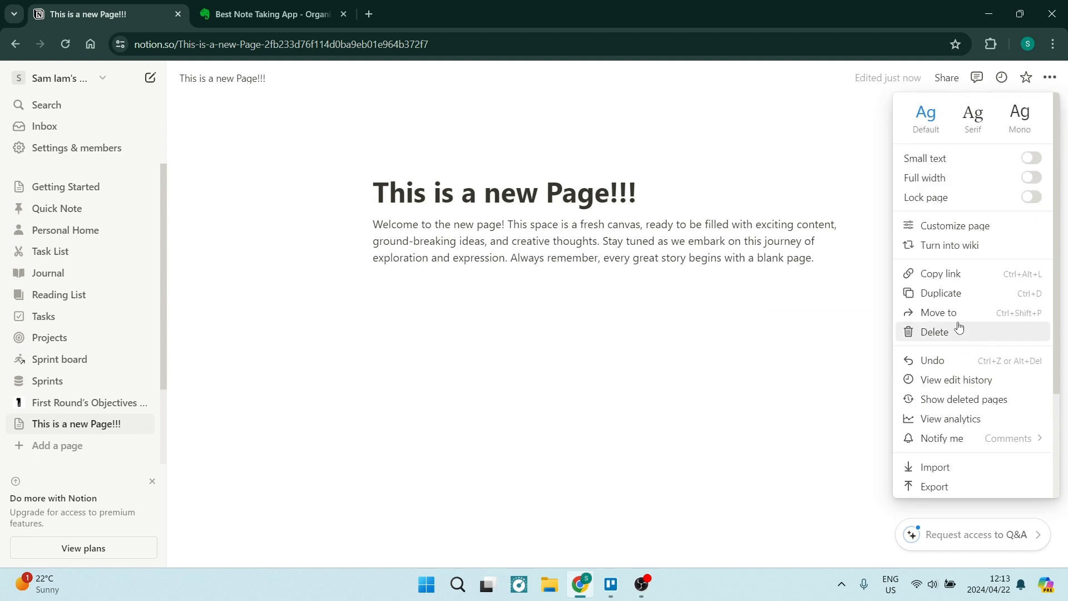
pyautogui.moveTo(925, 114)
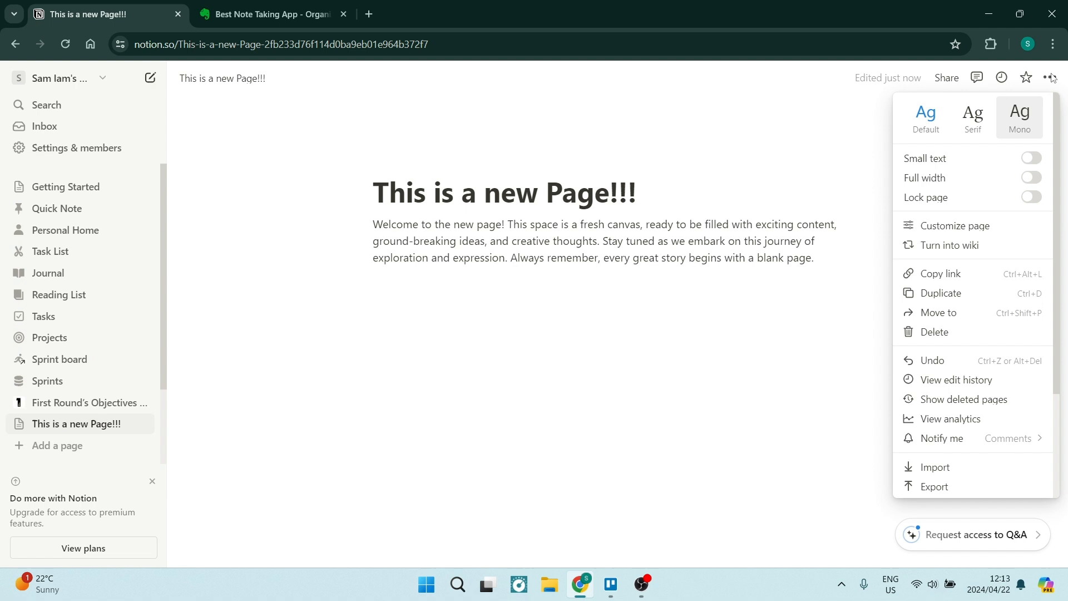
pyautogui.click(945, 78)
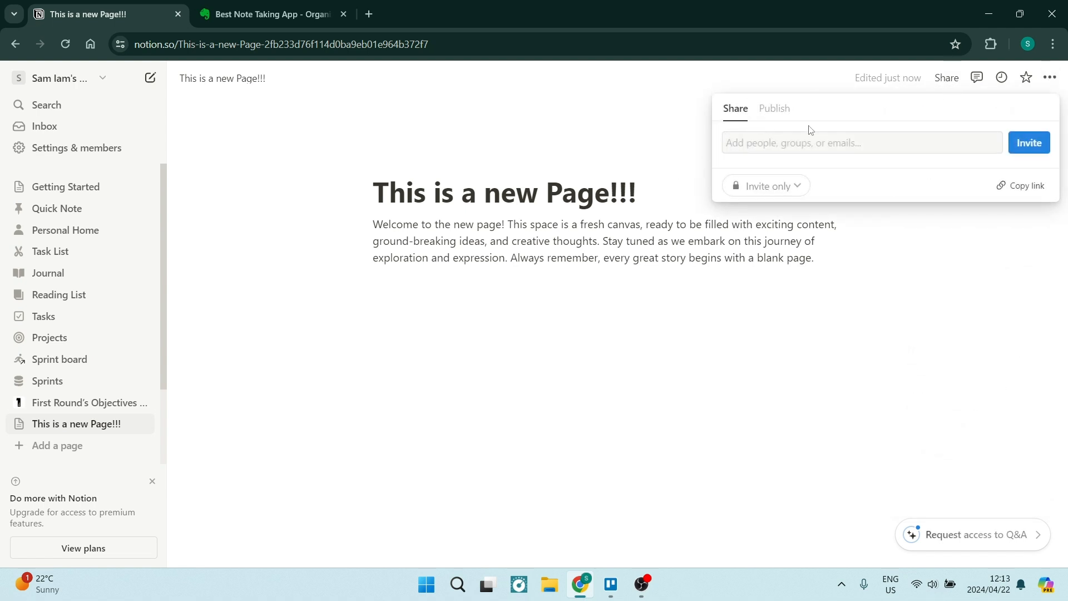
pyautogui.click(774, 109)
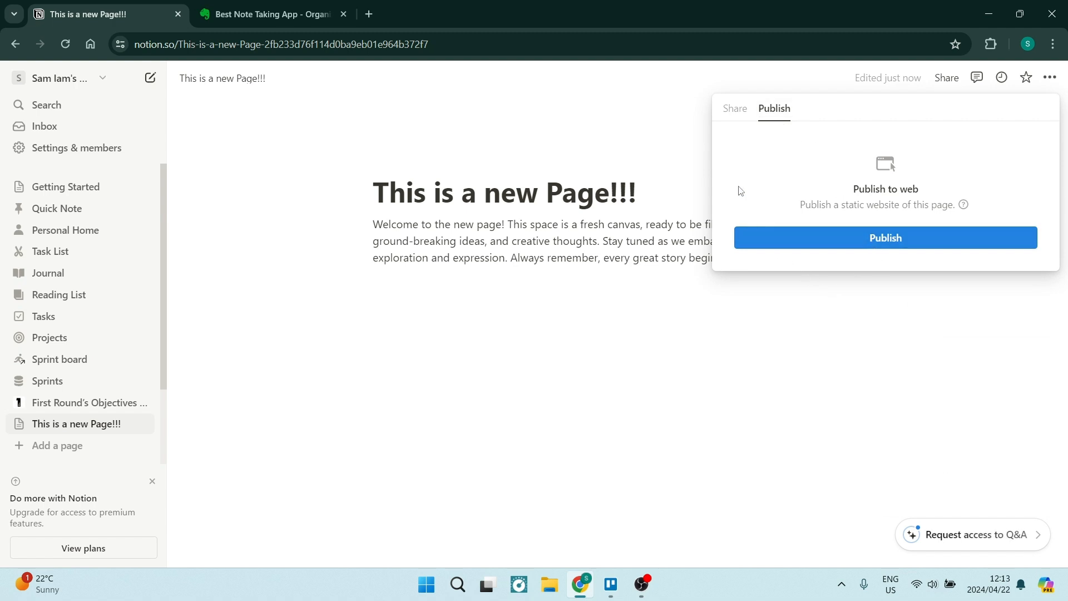
pyautogui.click(734, 108)
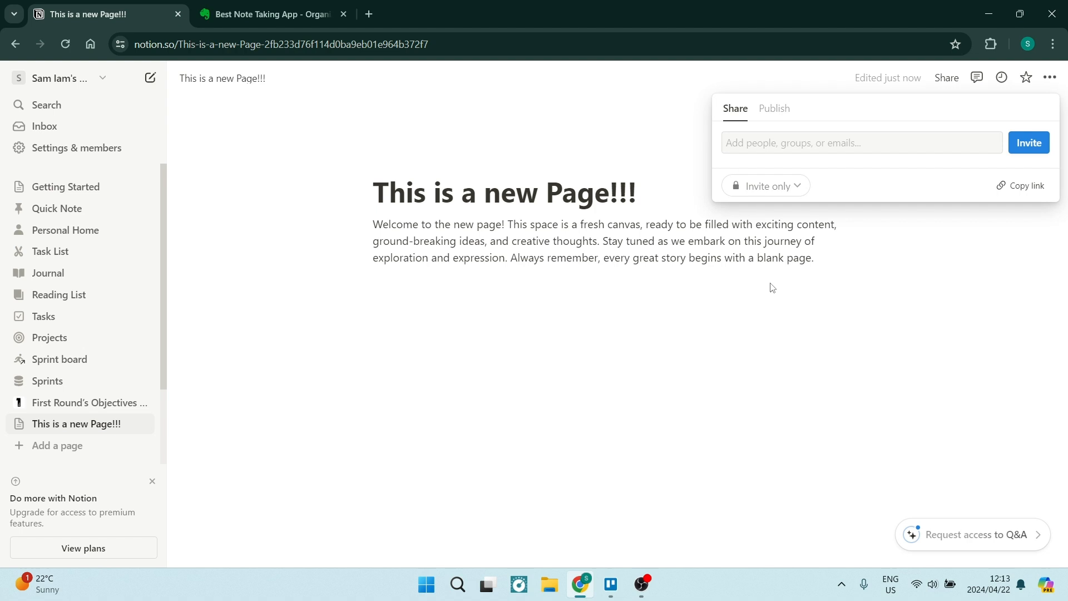
pyautogui.click(340, 406)
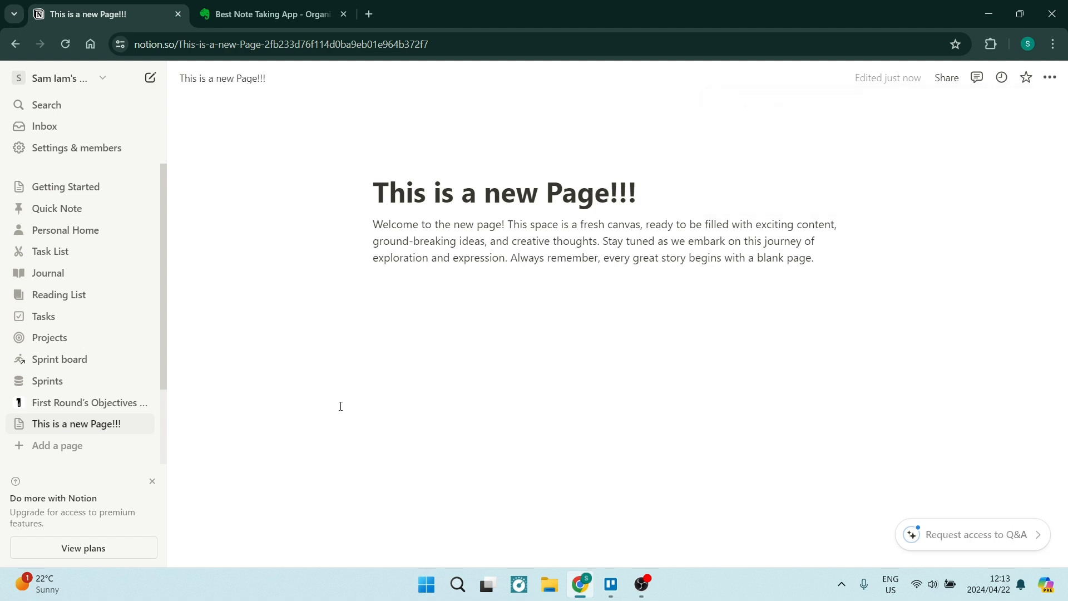
# Check the workspace account options, then review personal preferences in Settings & members.
pyautogui.click(62, 78)
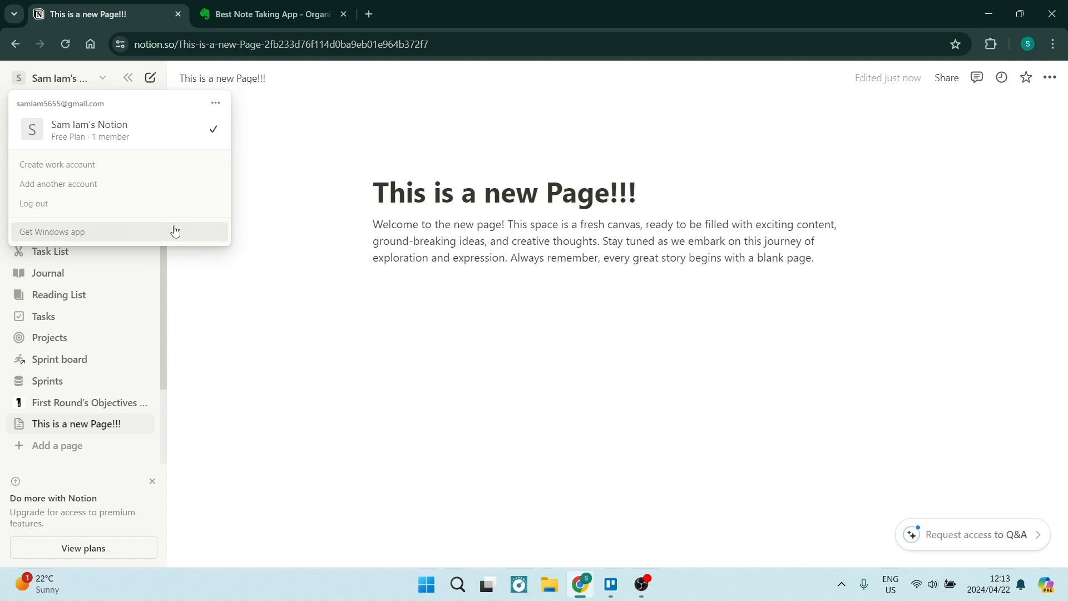
pyautogui.click(215, 103)
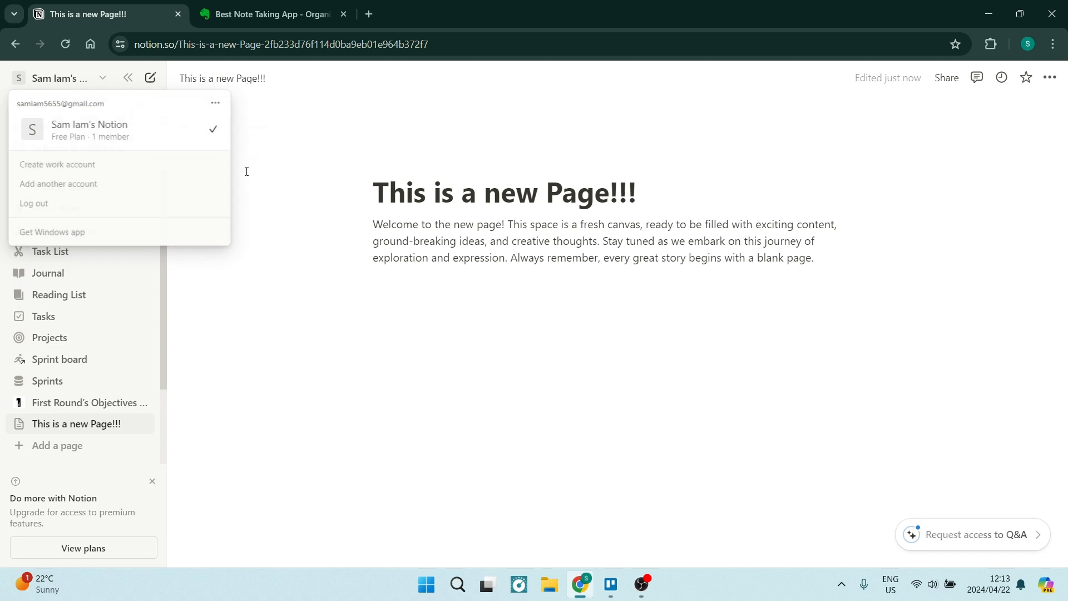
pyautogui.click(245, 170)
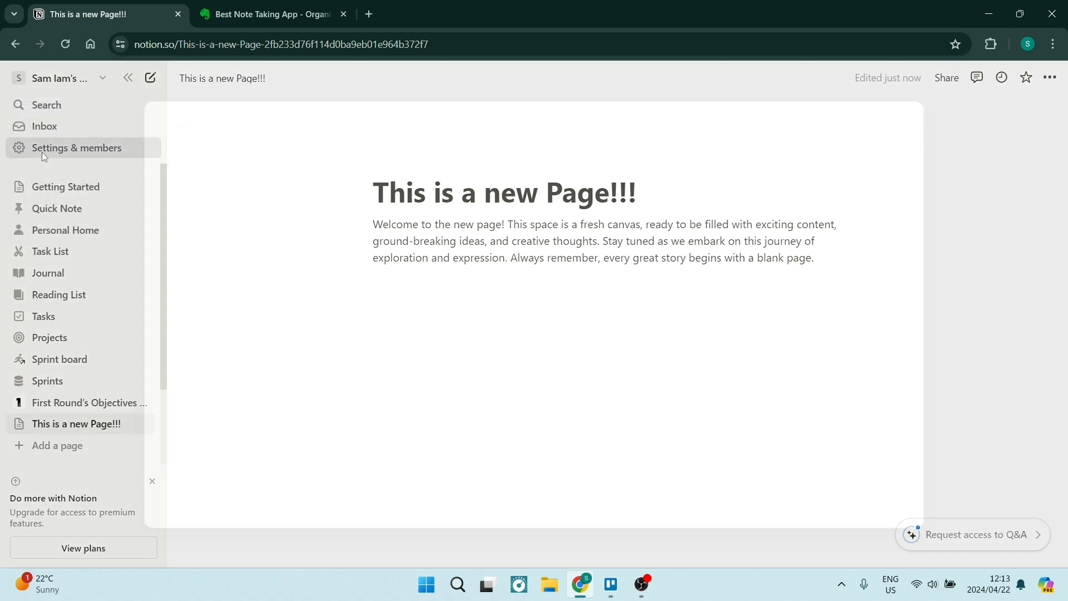
pyautogui.click(77, 148)
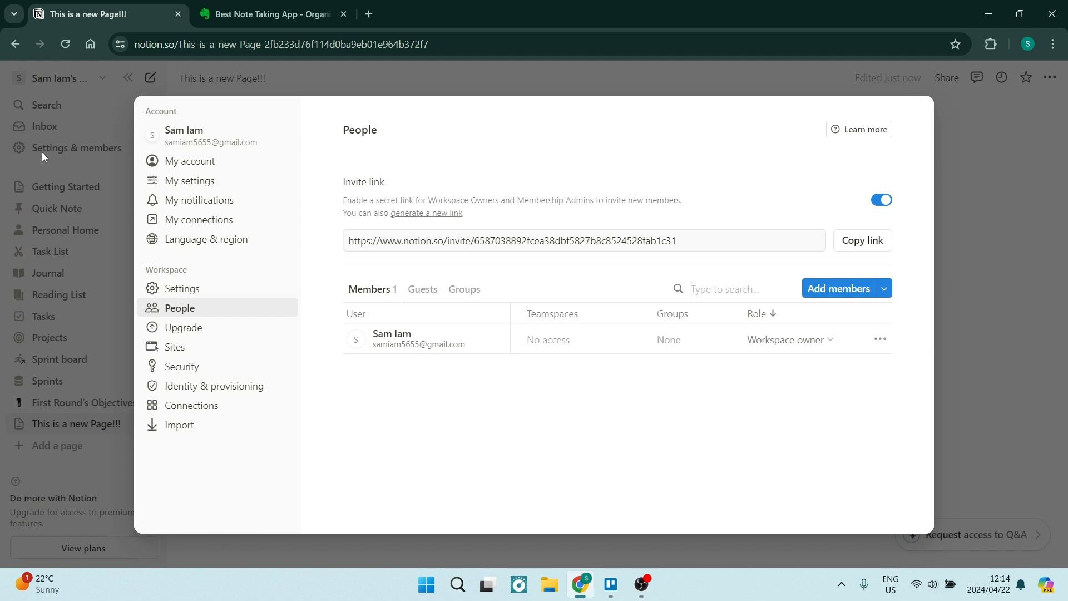
pyautogui.moveTo(307, 177)
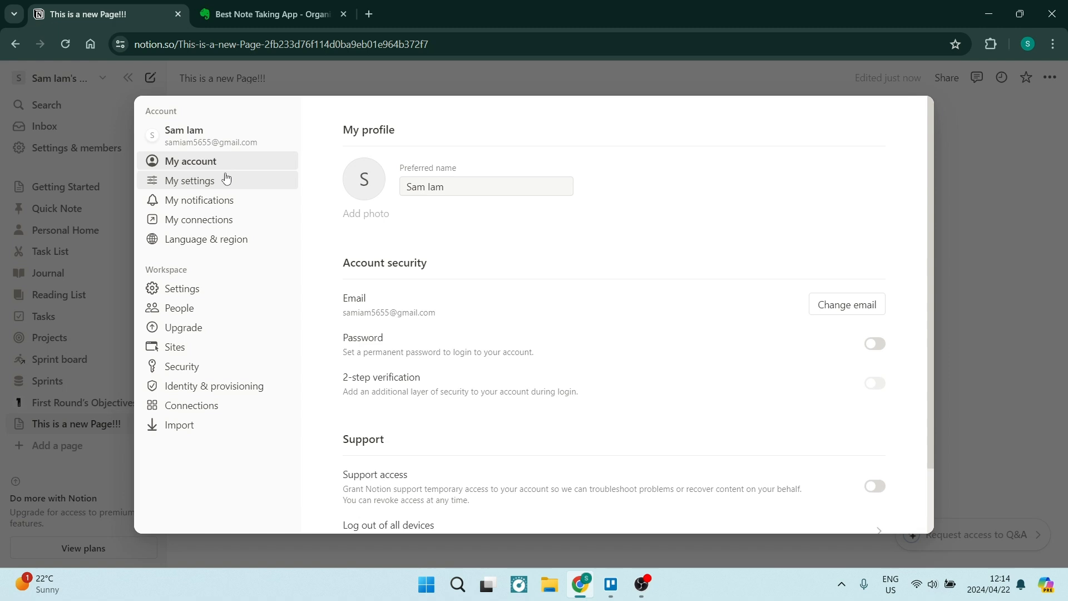
pyautogui.click(192, 180)
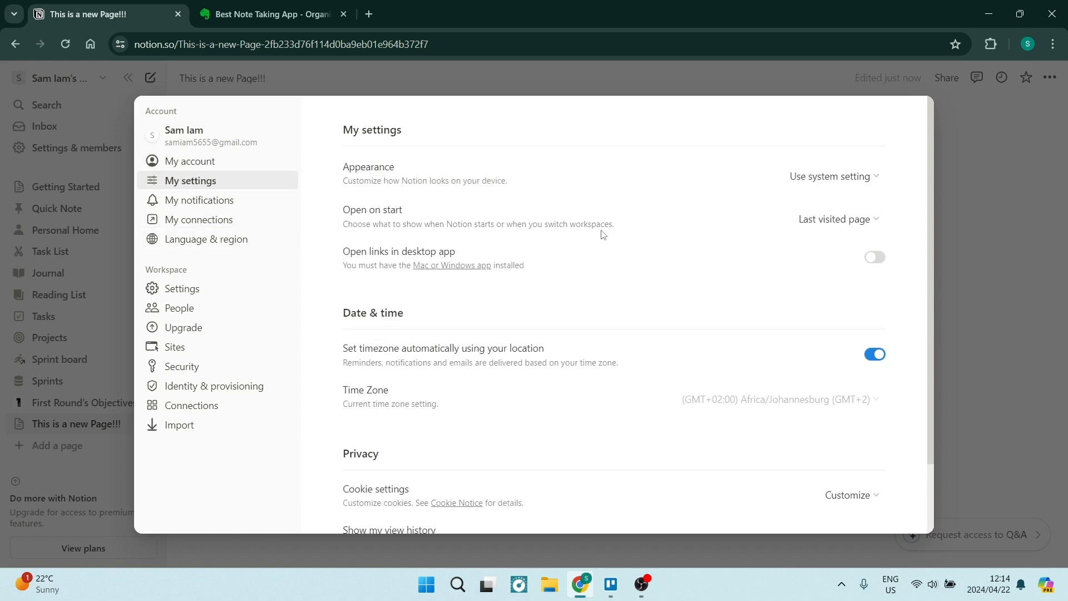
pyautogui.scroll(-3)
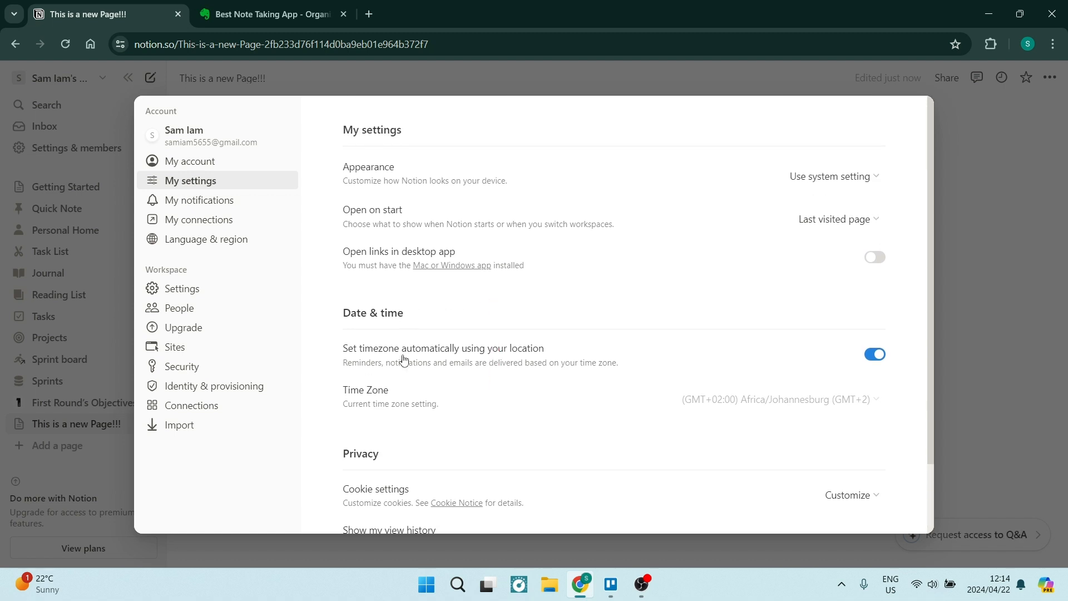
pyautogui.moveTo(274, 360)
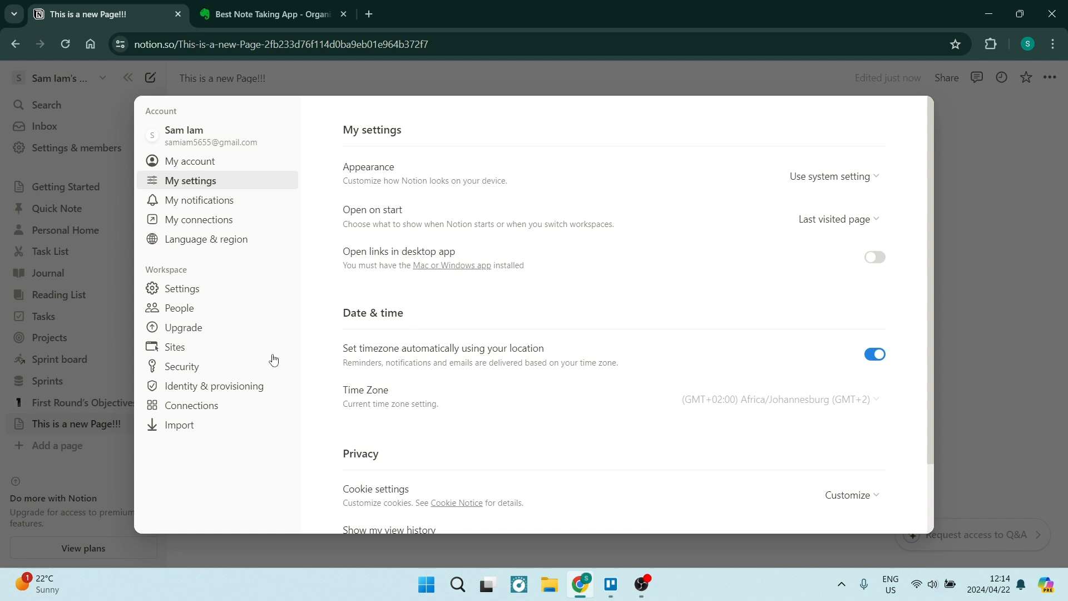
# Review workspace-wide settings and the Connections list showing Google Drive and Slack, then switch to Evernote.
pyautogui.click(182, 288)
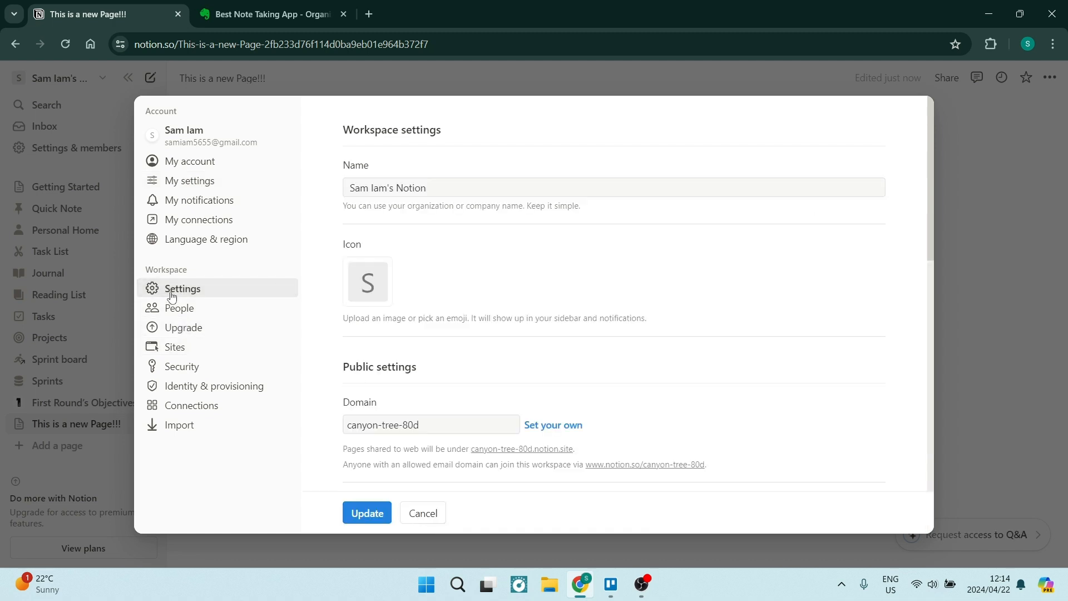
pyautogui.moveTo(278, 333)
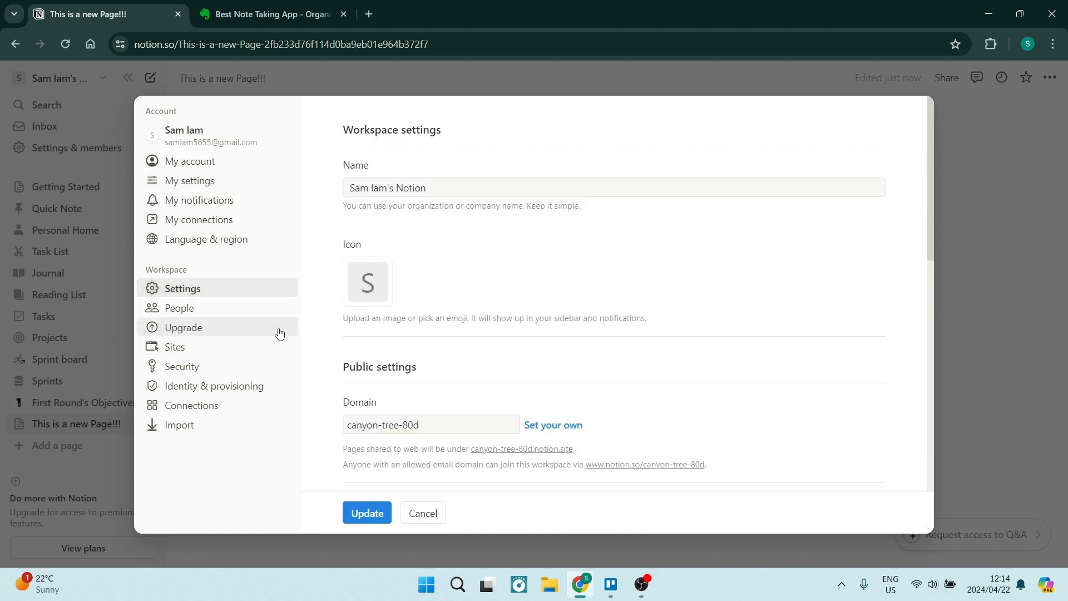
pyautogui.moveTo(545, 365)
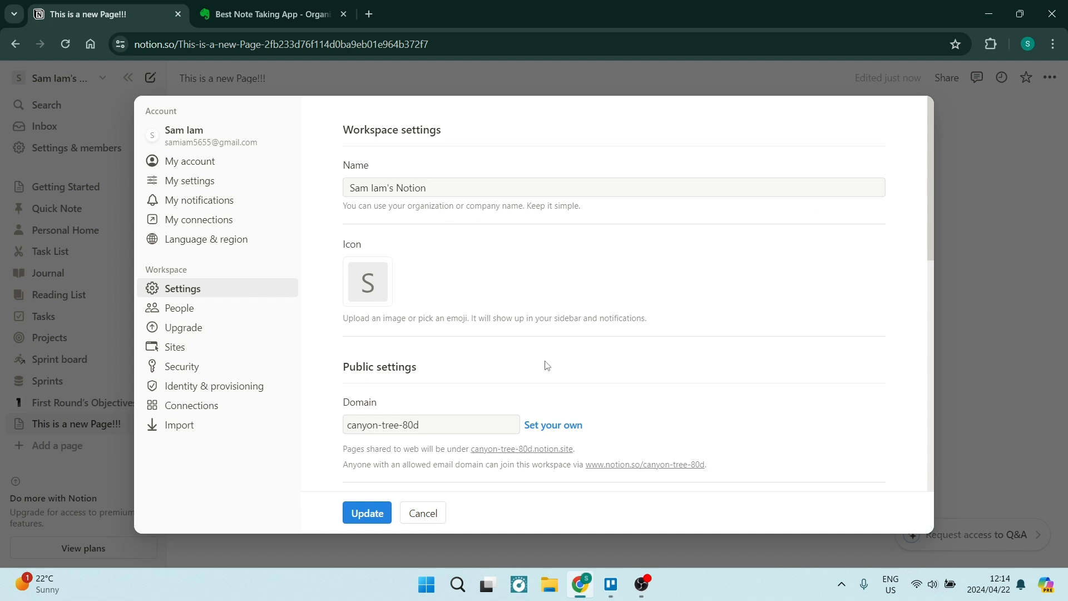
pyautogui.scroll(-3)
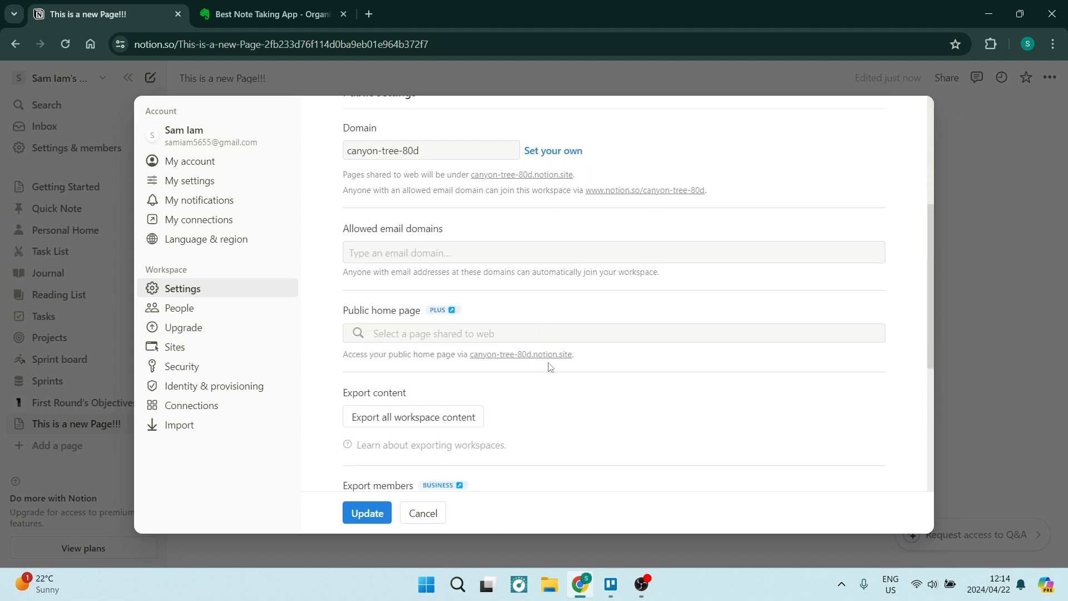
pyautogui.scroll(-3)
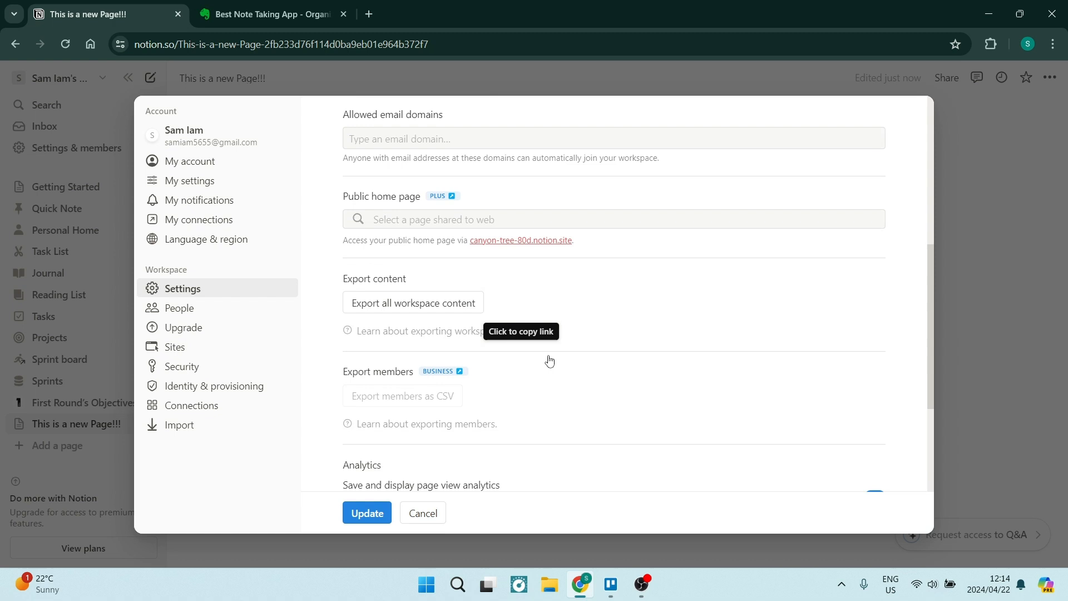
pyautogui.scroll(-3)
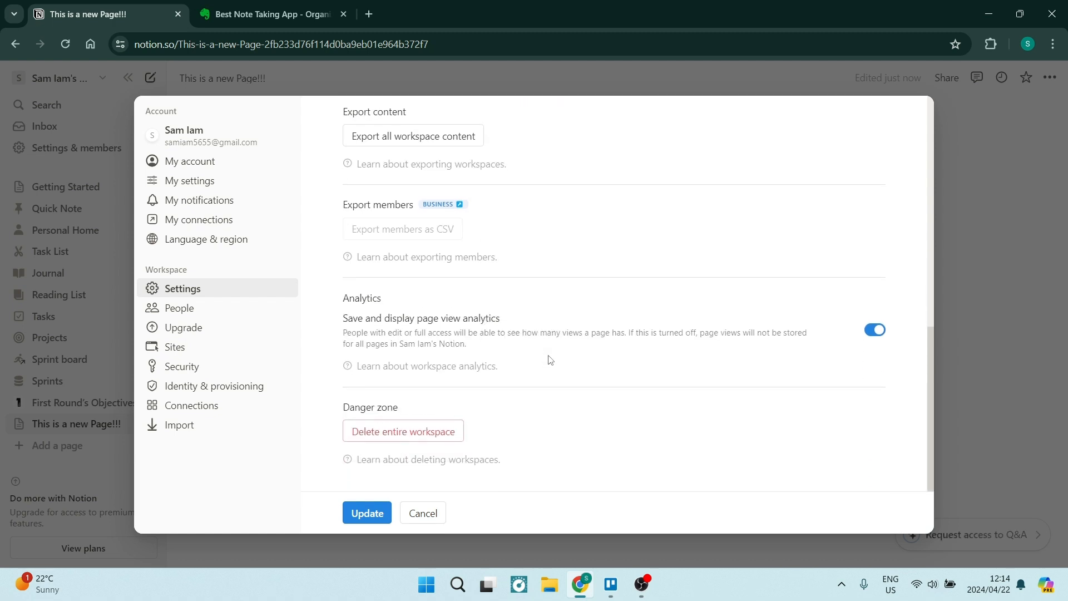
pyautogui.moveTo(549, 361)
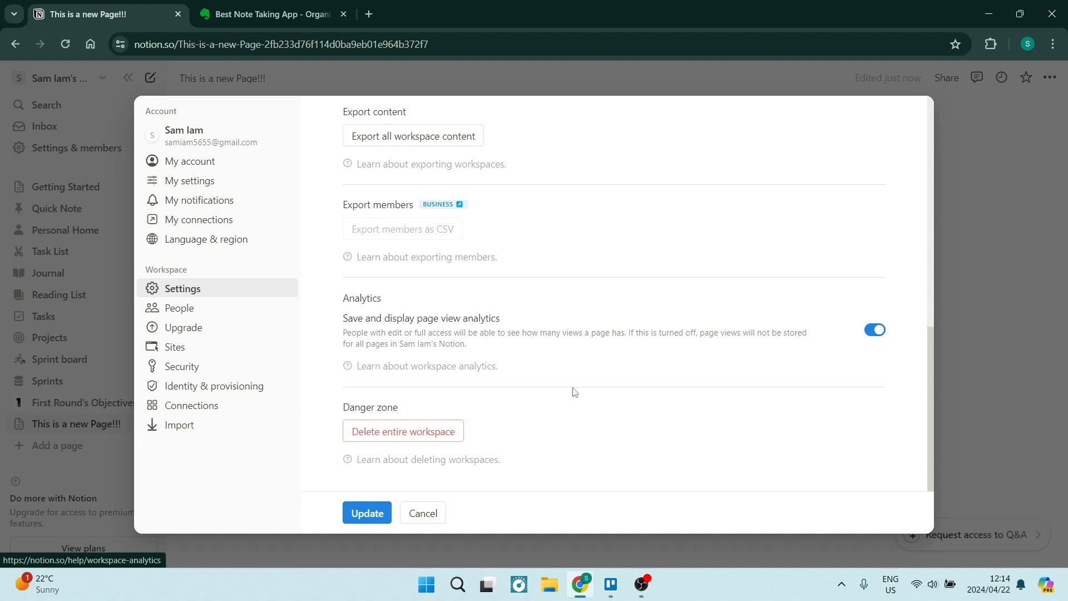
pyautogui.moveTo(354, 465)
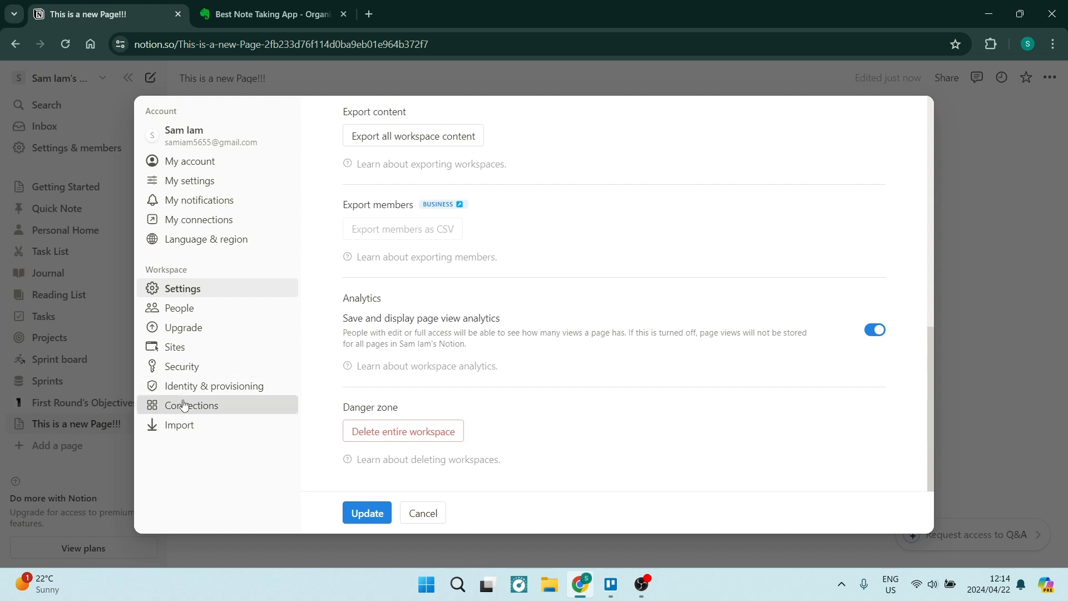
pyautogui.click(193, 405)
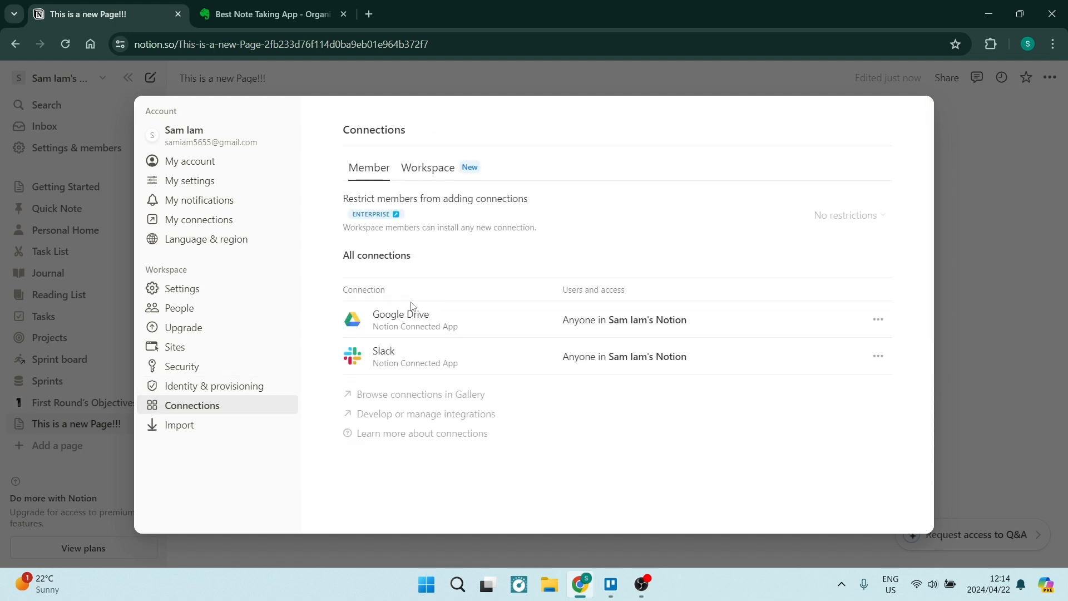
pyautogui.moveTo(568, 281)
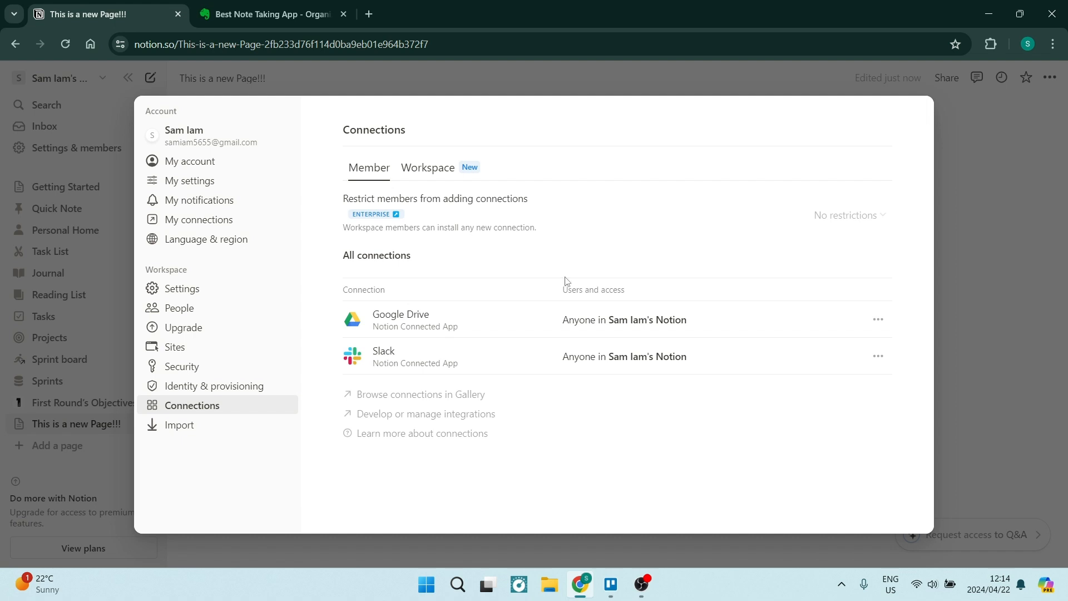
pyautogui.moveTo(512, 362)
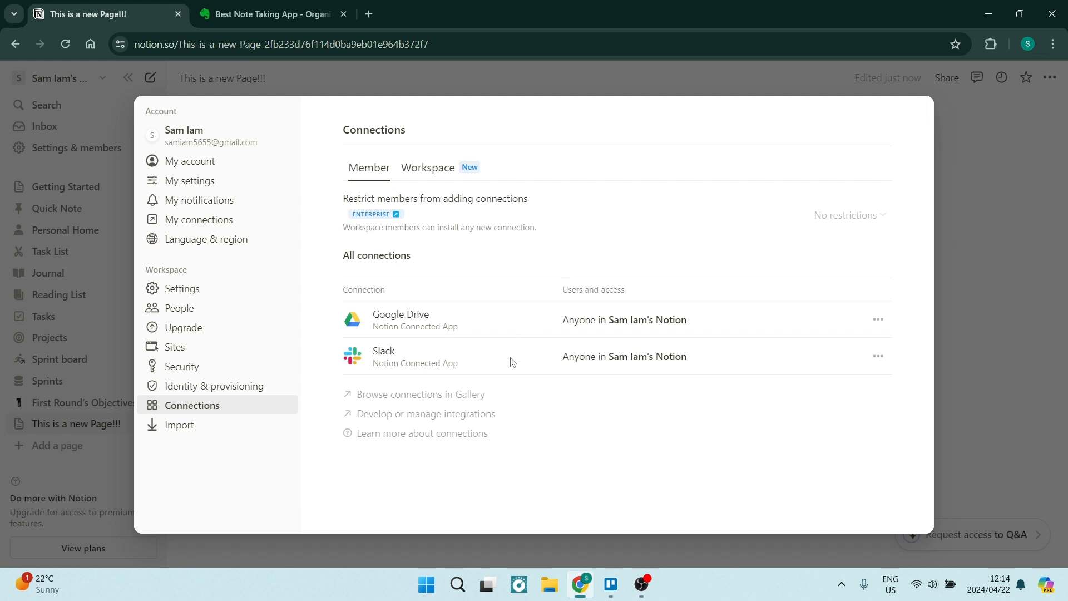
pyautogui.click(266, 13)
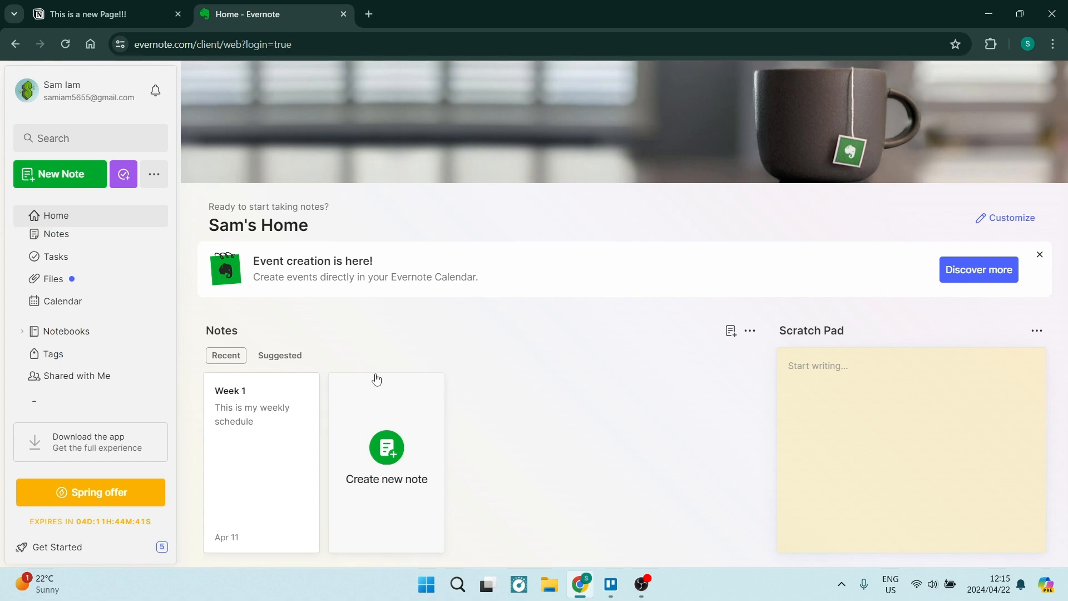
# Show all notes and place the caret below the Week 1 note's schedule text.
pyautogui.click(55, 234)
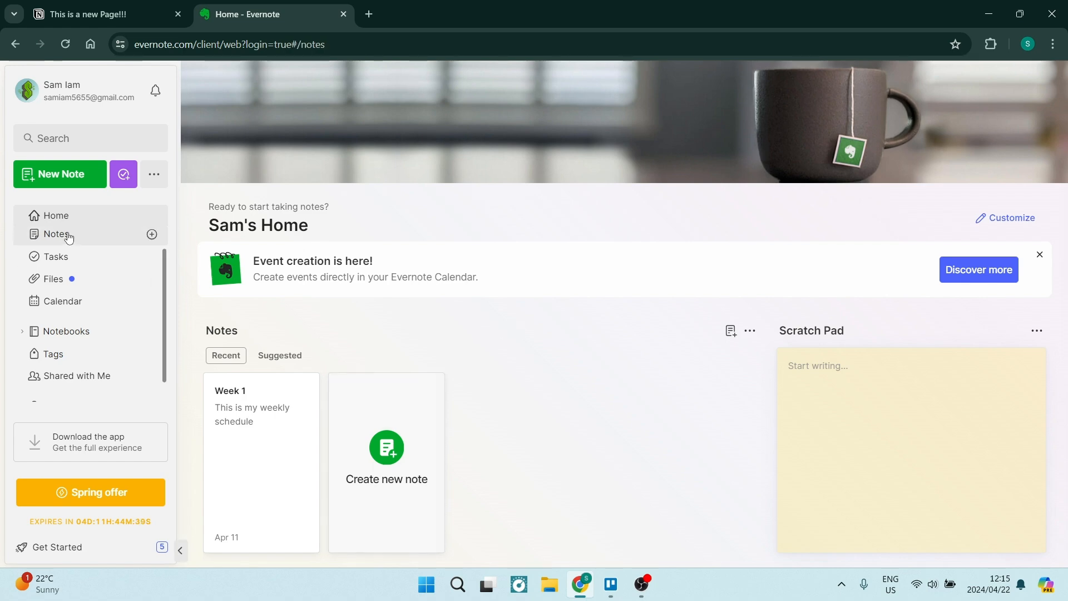
pyautogui.click(56, 234)
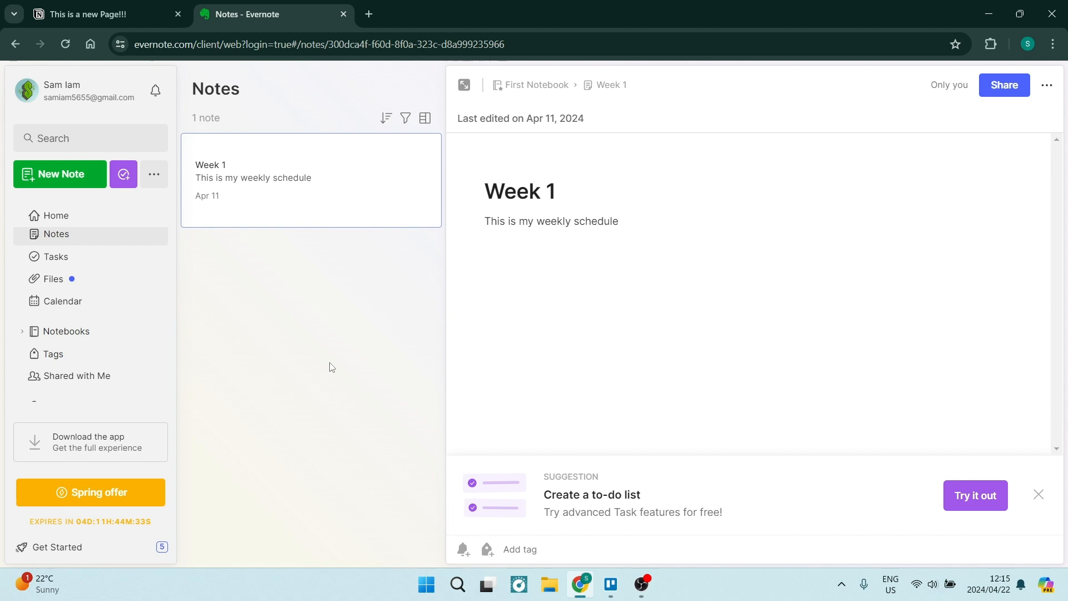
pyautogui.click(1038, 494)
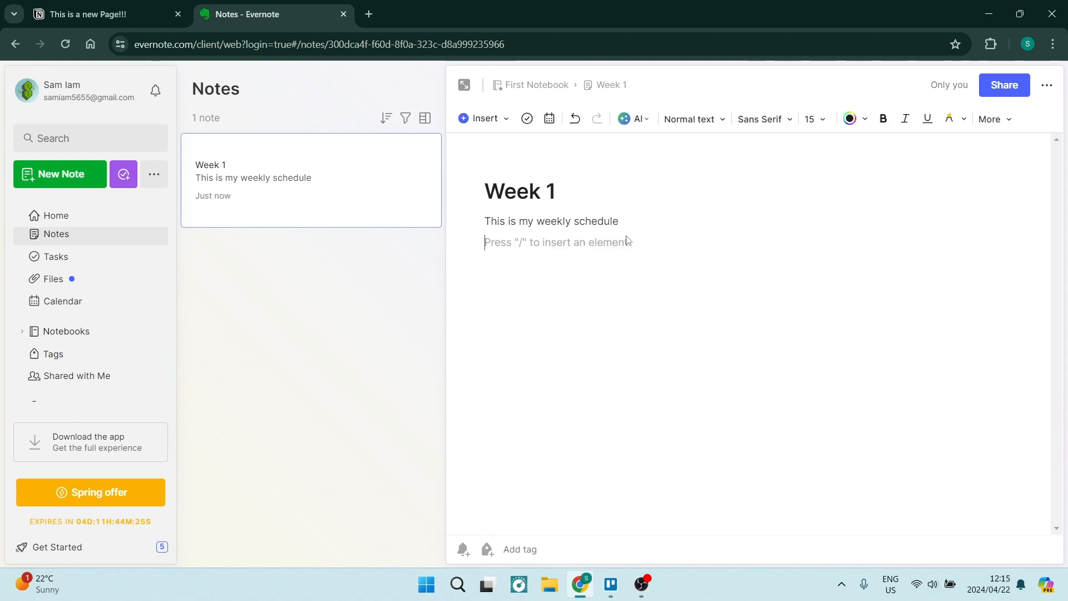
pyautogui.write('/')
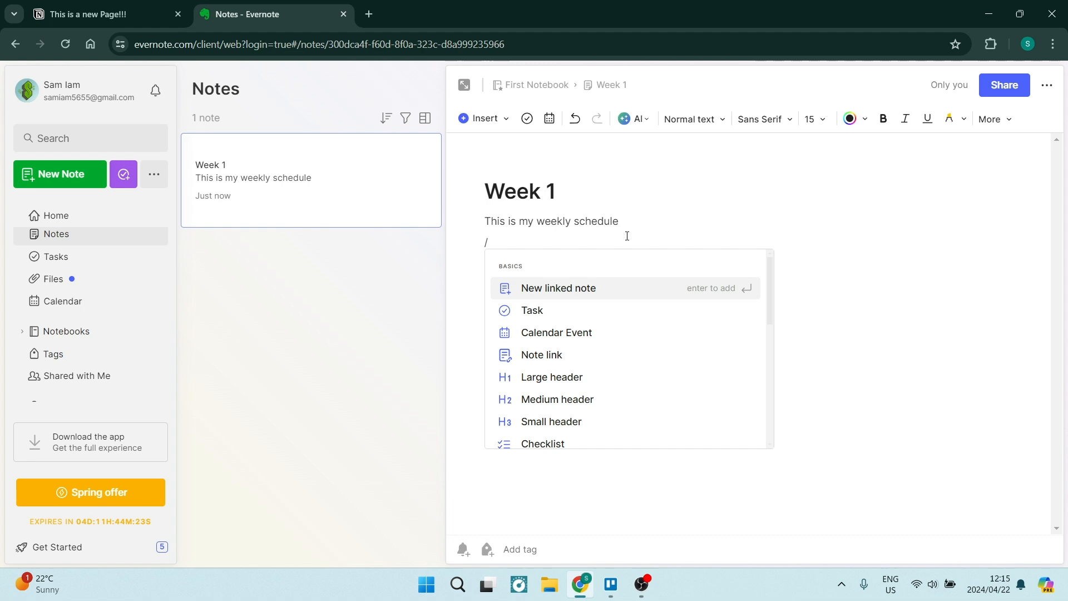
pyautogui.click(556, 333)
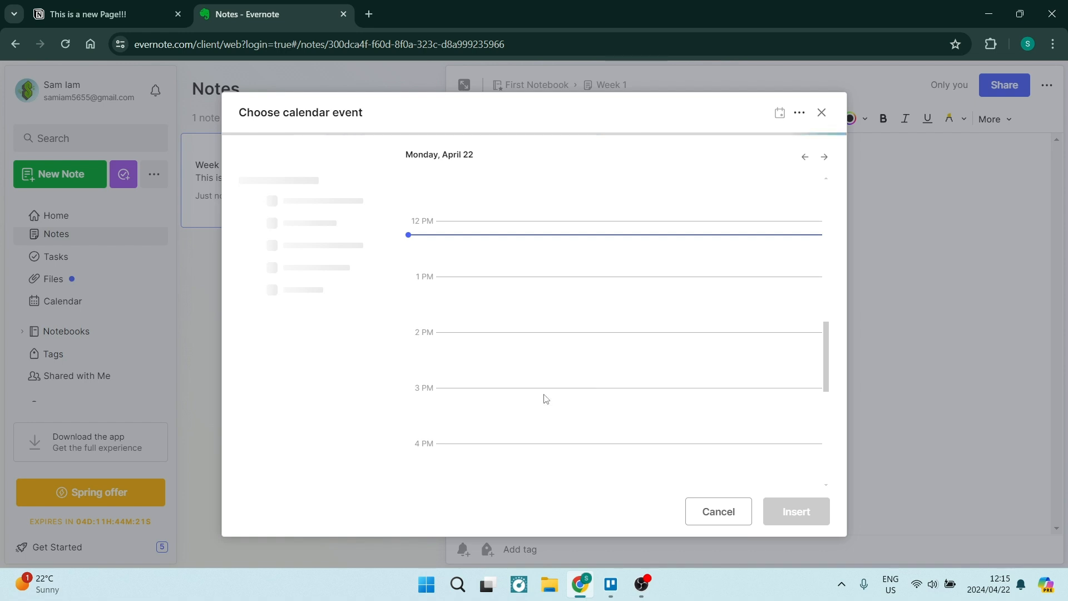
pyautogui.click(779, 113)
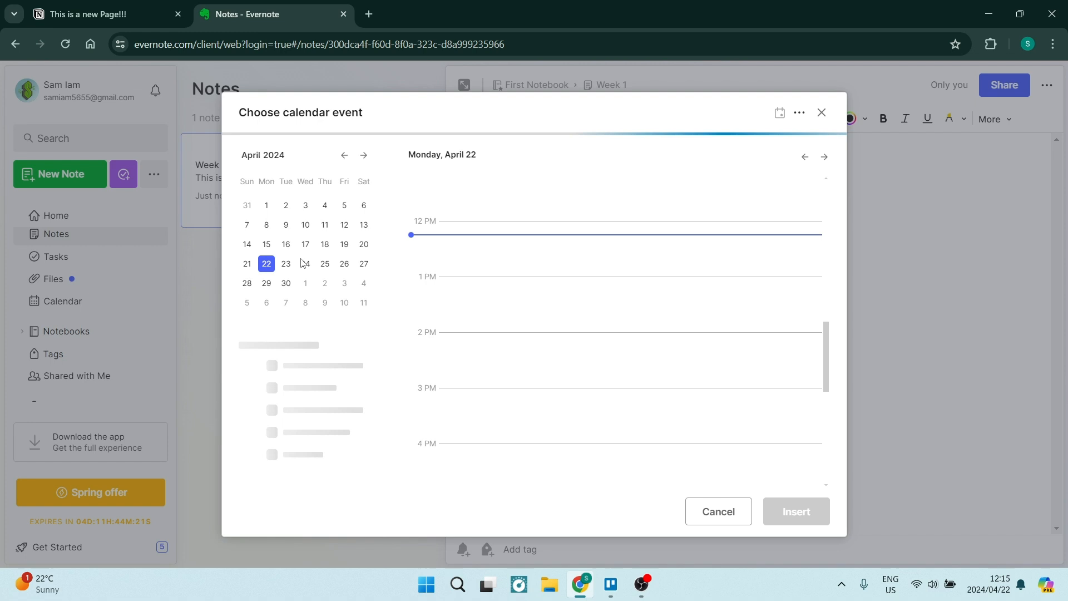
pyautogui.moveTo(491, 326)
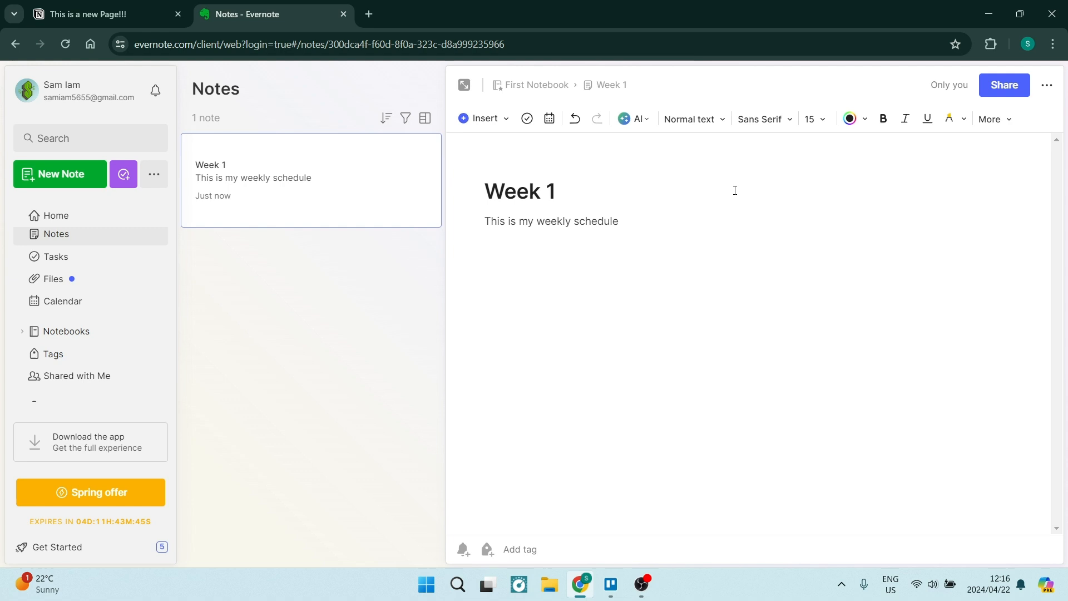
# Peek at the extra note-creation options, then start a new blank note with the caret in its title.
pyautogui.click(153, 174)
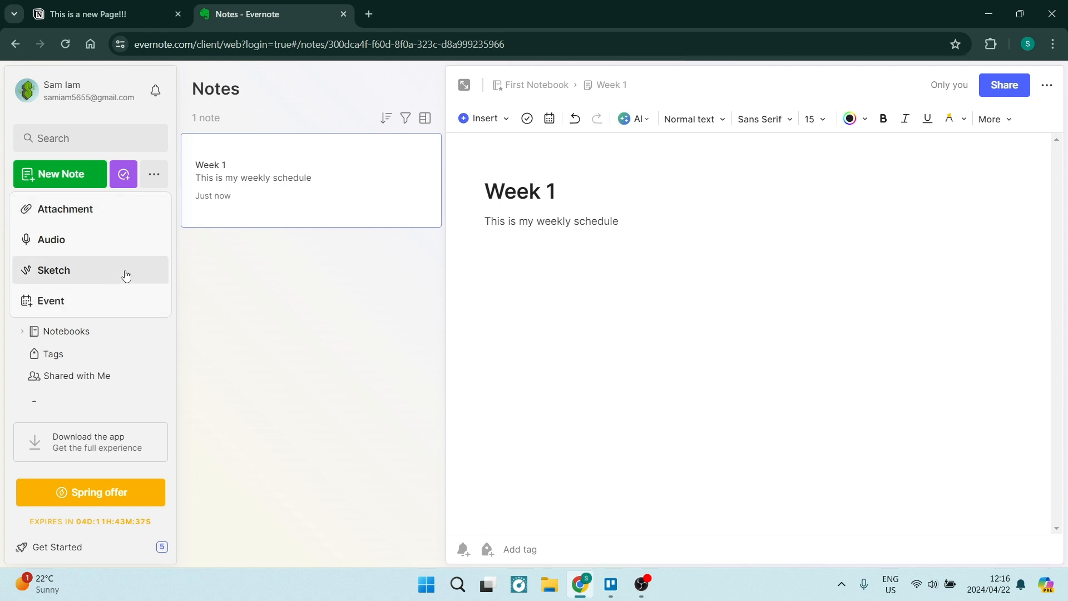
pyautogui.click(155, 180)
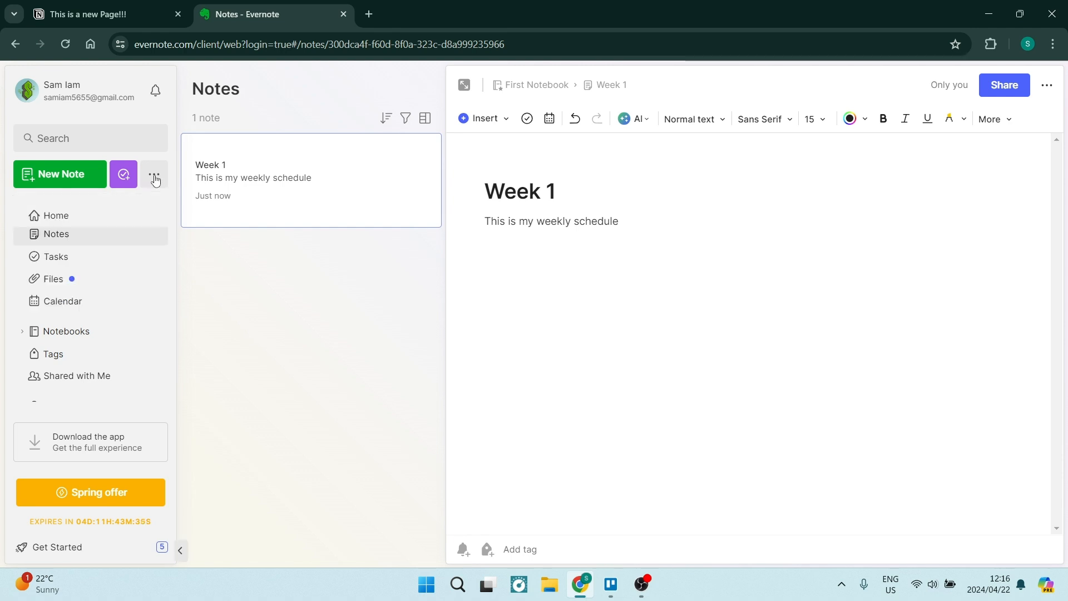
pyautogui.moveTo(336, 433)
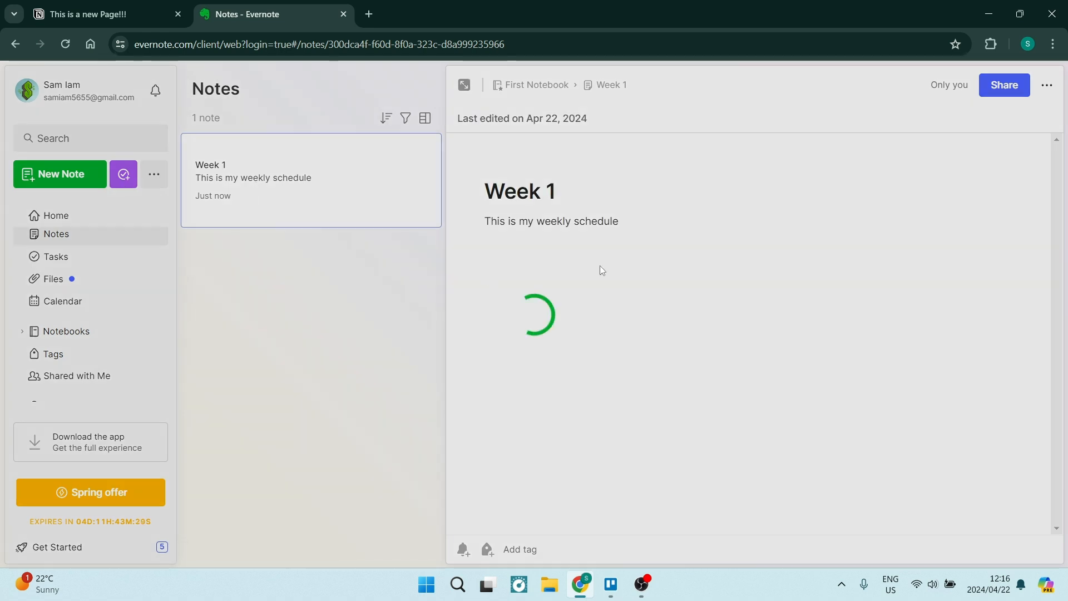
pyautogui.click(59, 174)
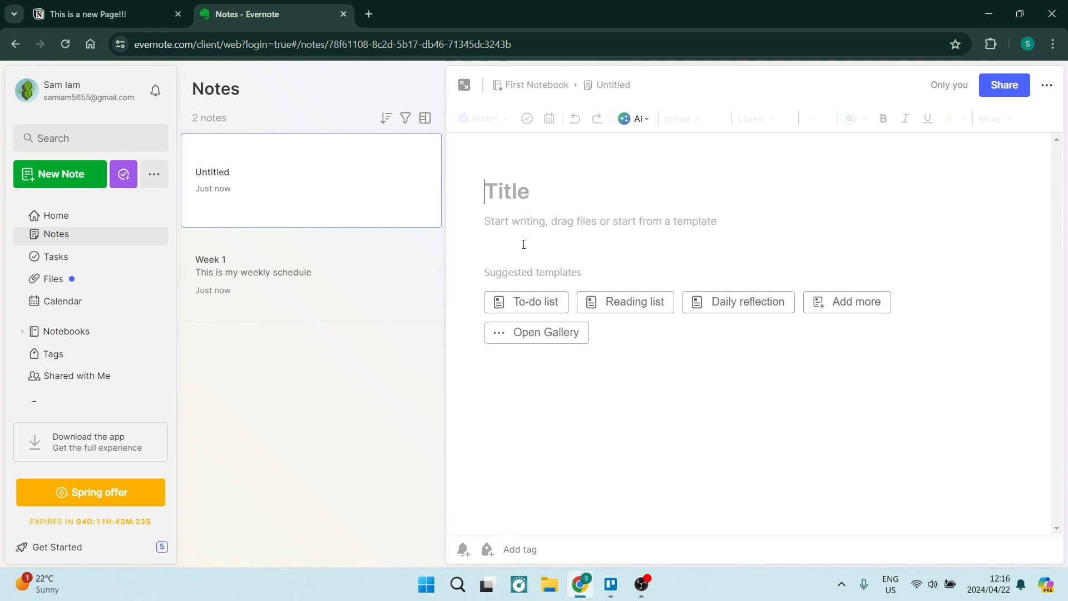
# Title the note 'Evernote is banging!' and write 'This is Awesme!!!' in its body.
pyautogui.write('Evernote is')
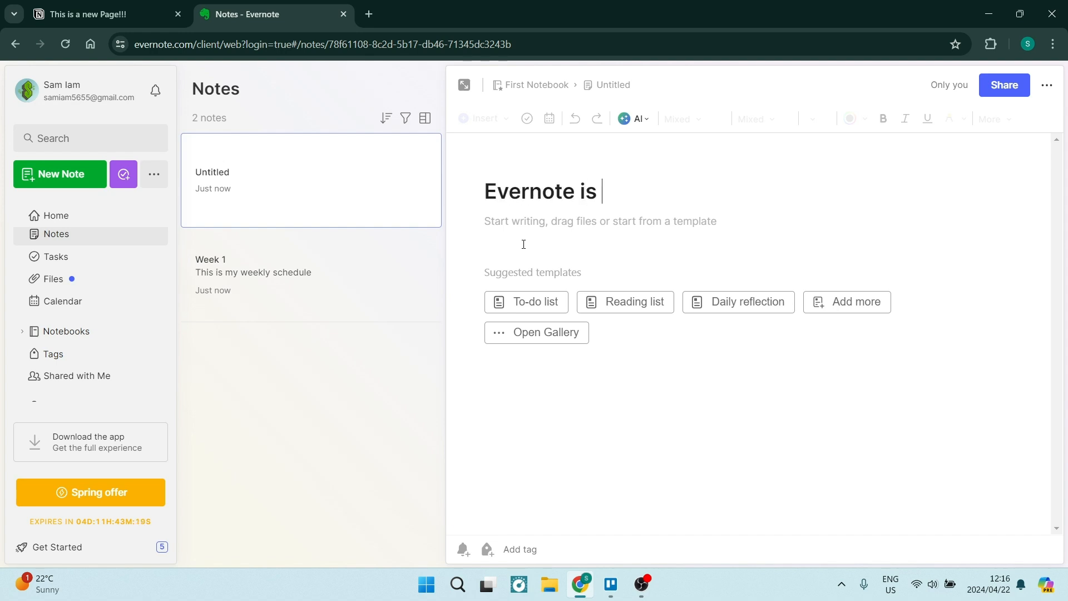
pyautogui.write('banging!')
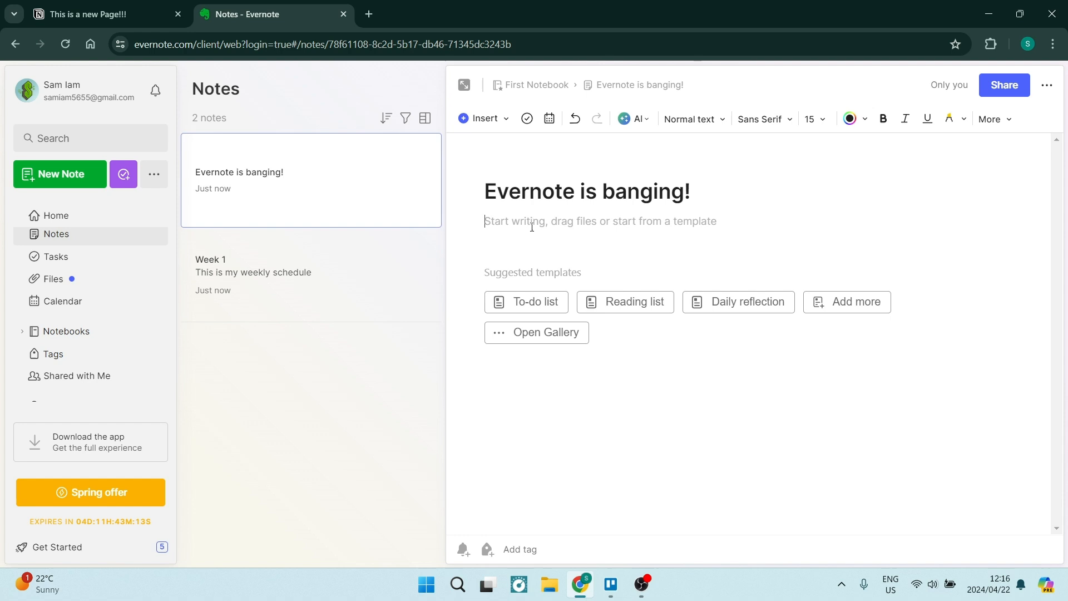
pyautogui.write('T')
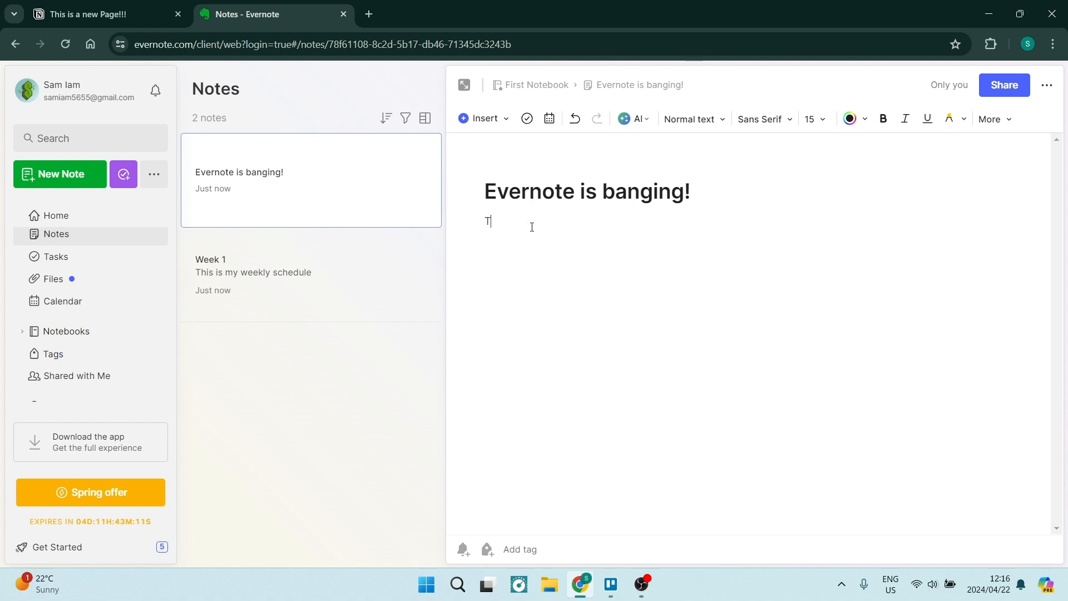
pyautogui.write('his is A')
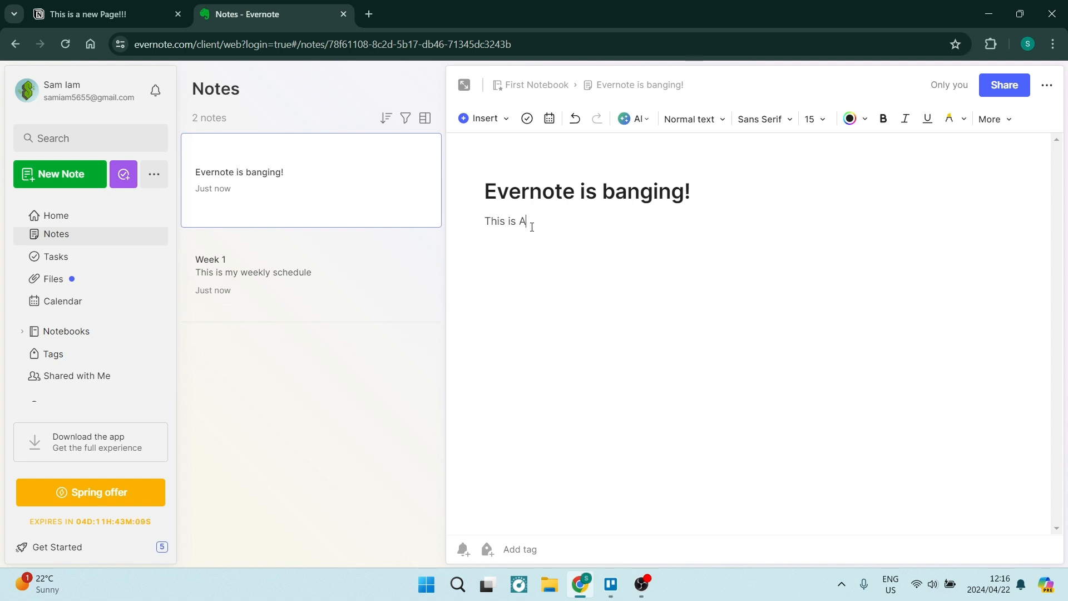
pyautogui.write('weosme!')
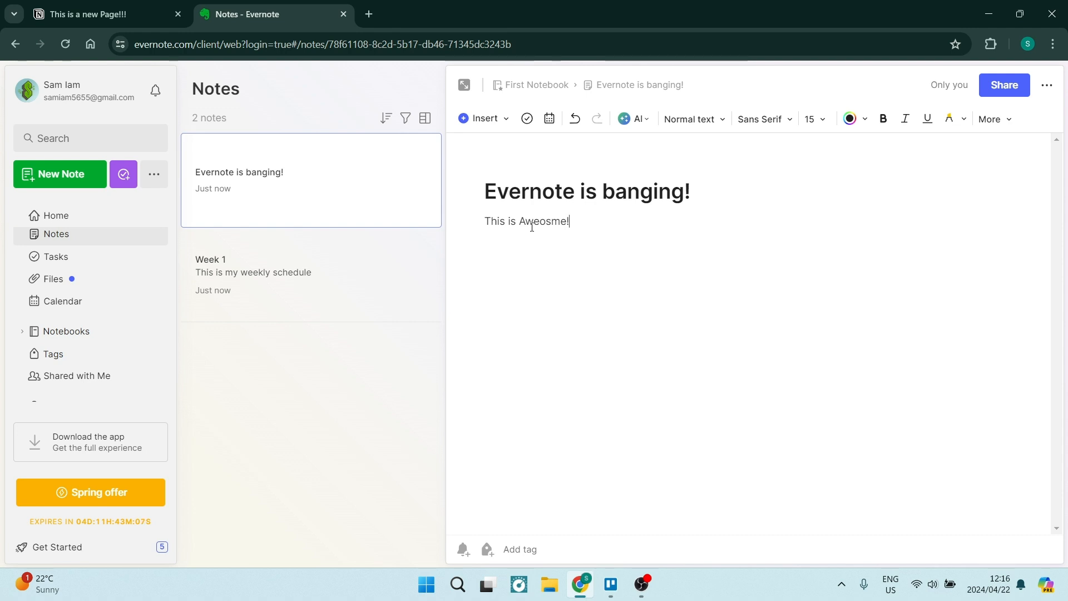
pyautogui.write('!!')
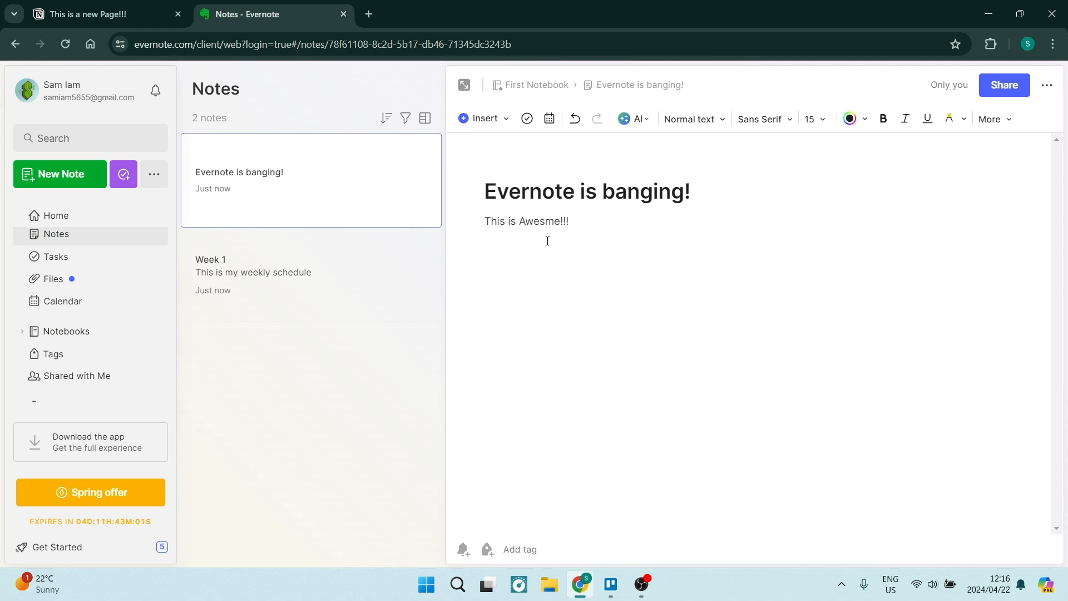
# Return to the Notion tab and open the Quick Note page.
pyautogui.click(102, 14)
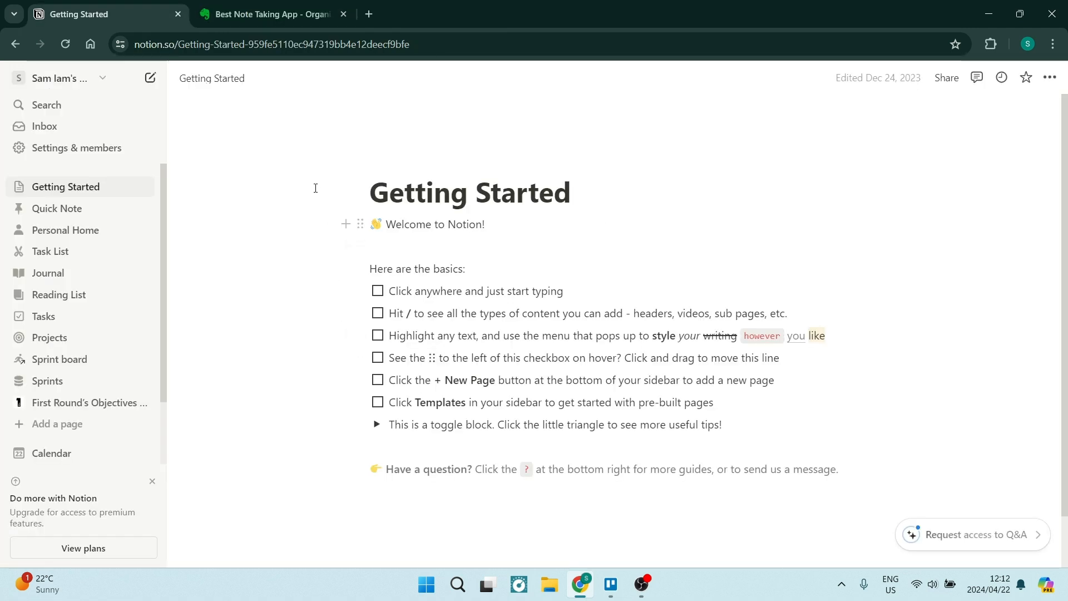
pyautogui.moveTo(45, 104)
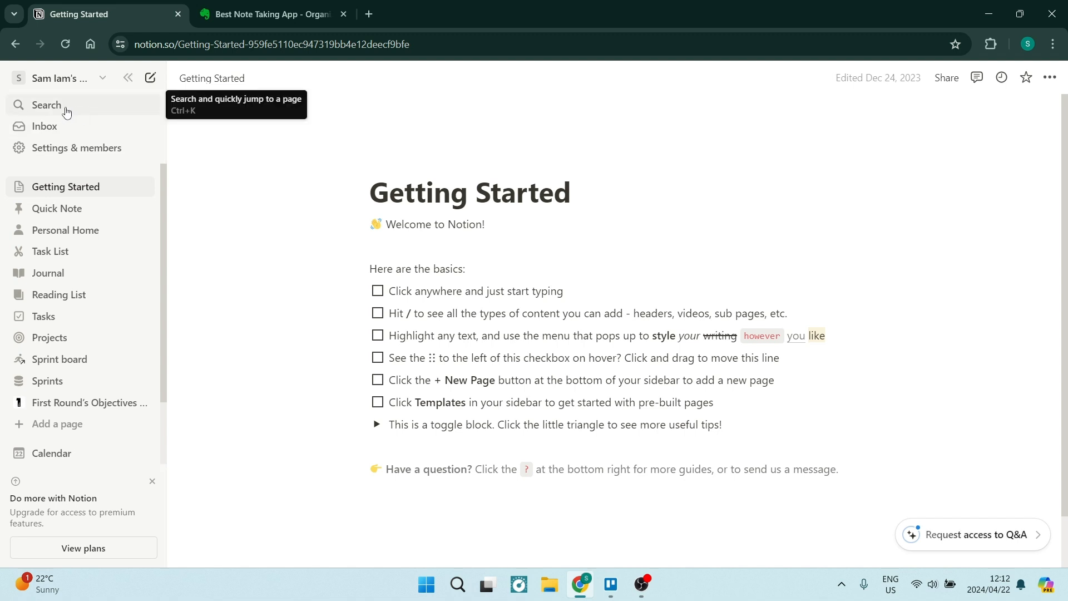
pyautogui.moveTo(57, 151)
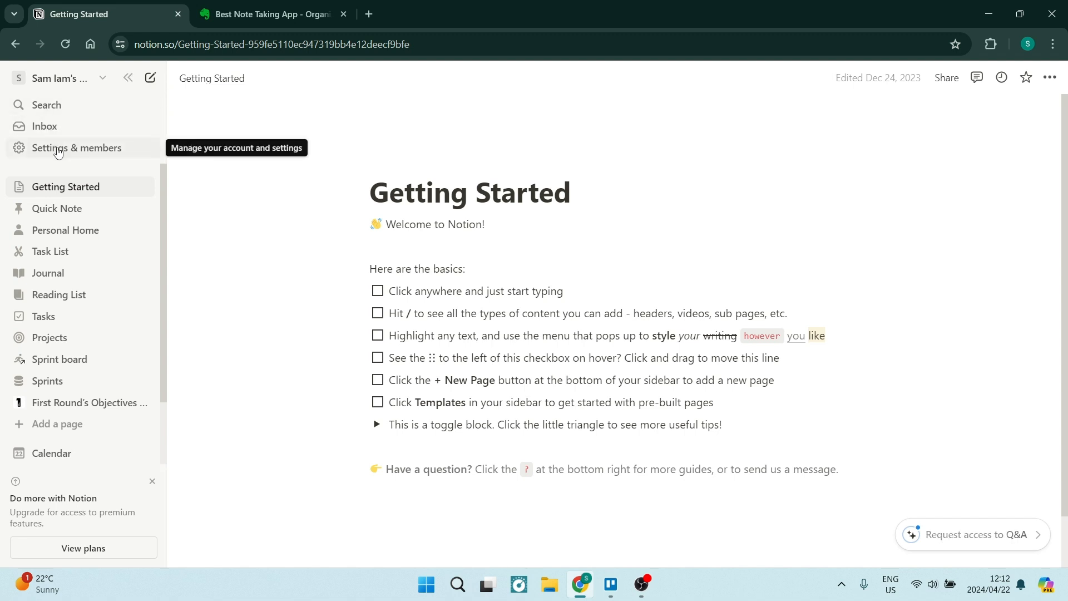
pyautogui.click(57, 207)
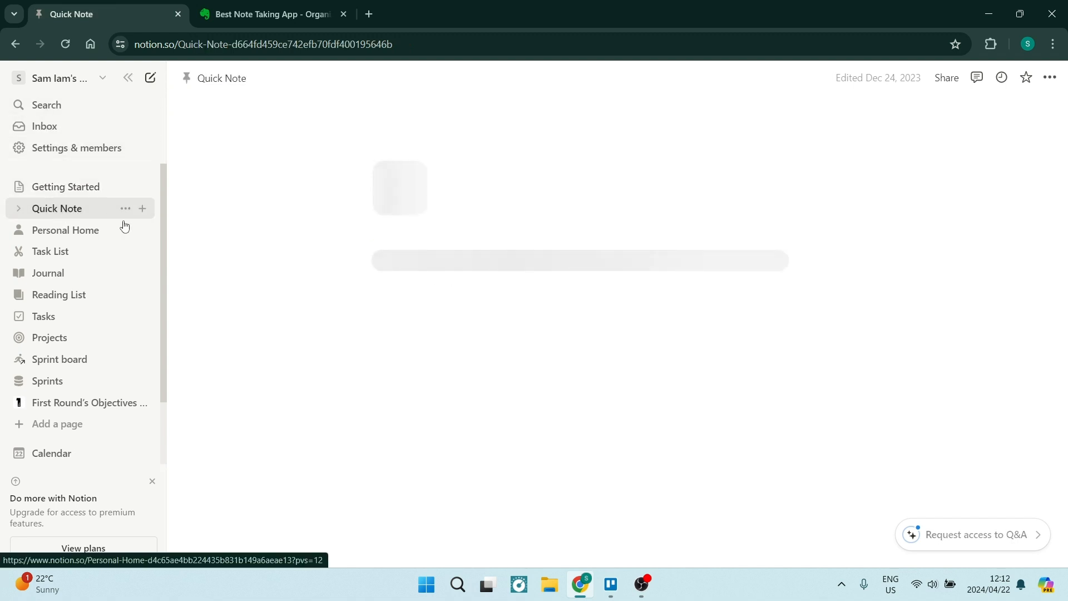